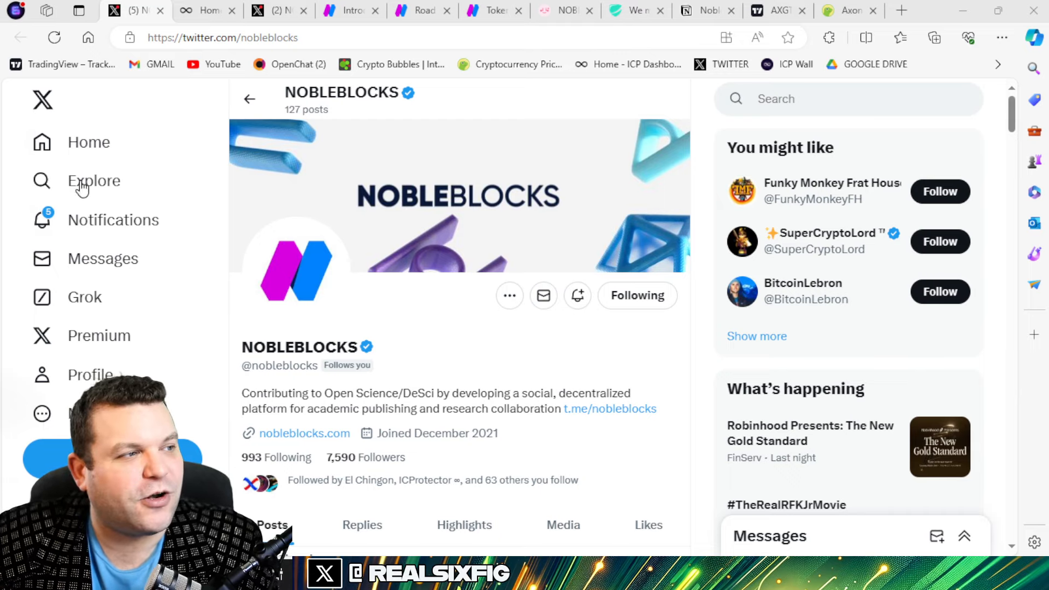
- Pass through the ICP dashboard to the Introducing NobleBlocks docs page and its feature list
click(207, 10)
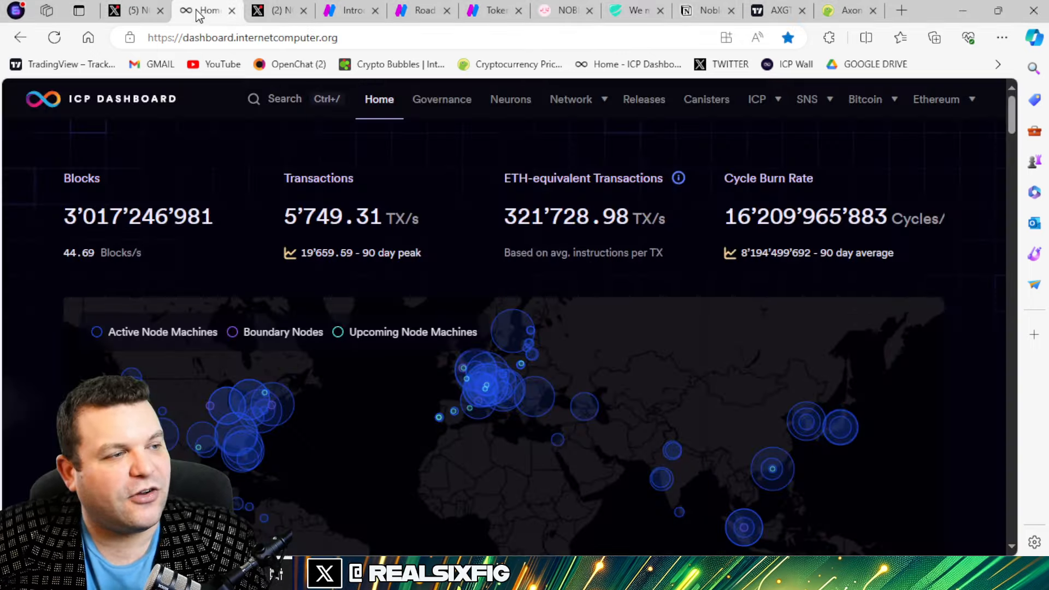
click(126, 11)
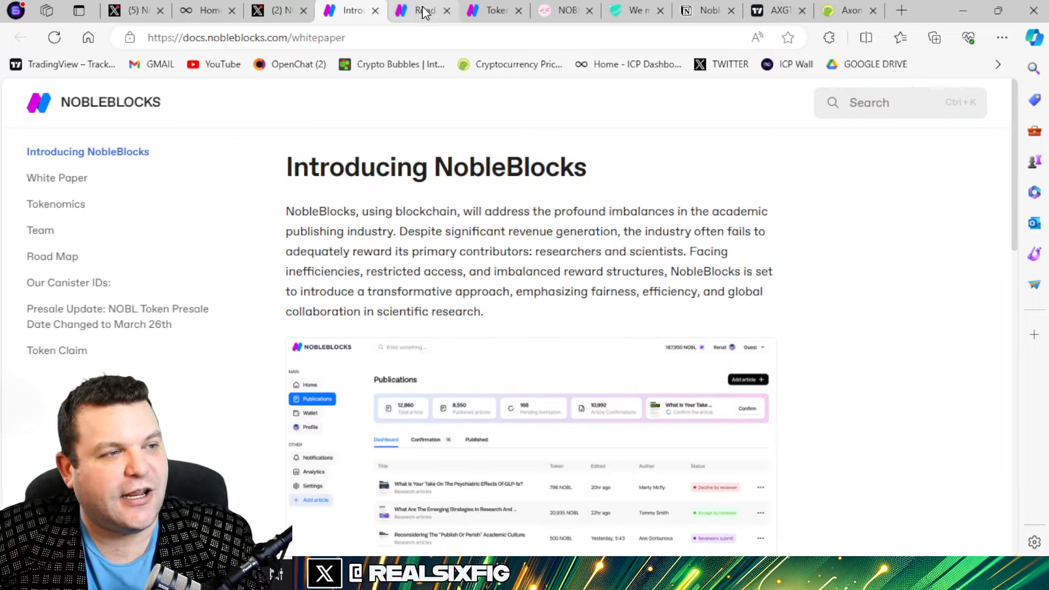
click(53, 256)
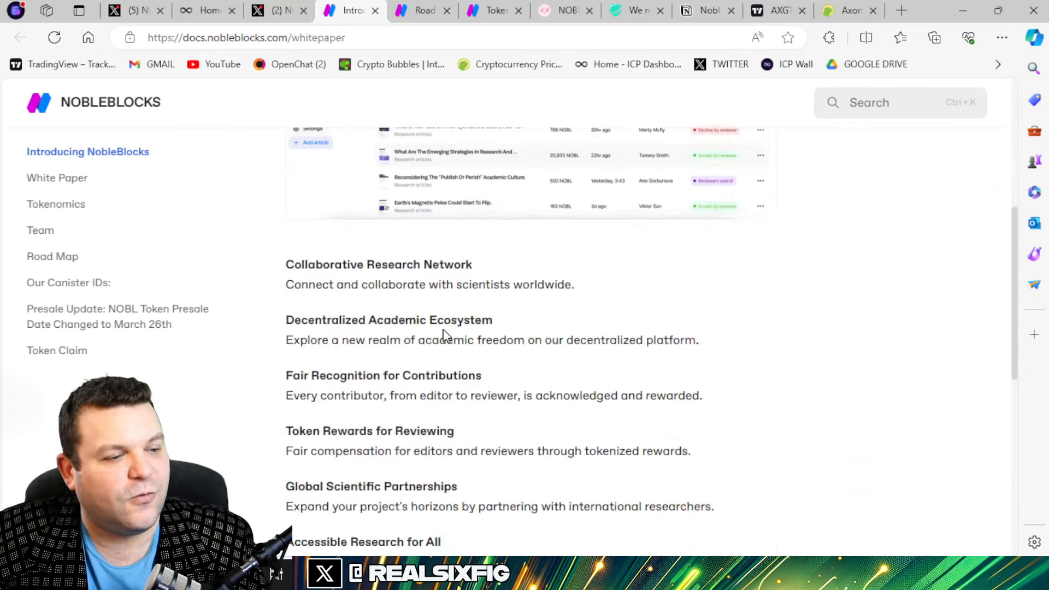
- Return to the NobleBlocks X post claiming to be the only DeSci project built 100% on-chain
click(267, 10)
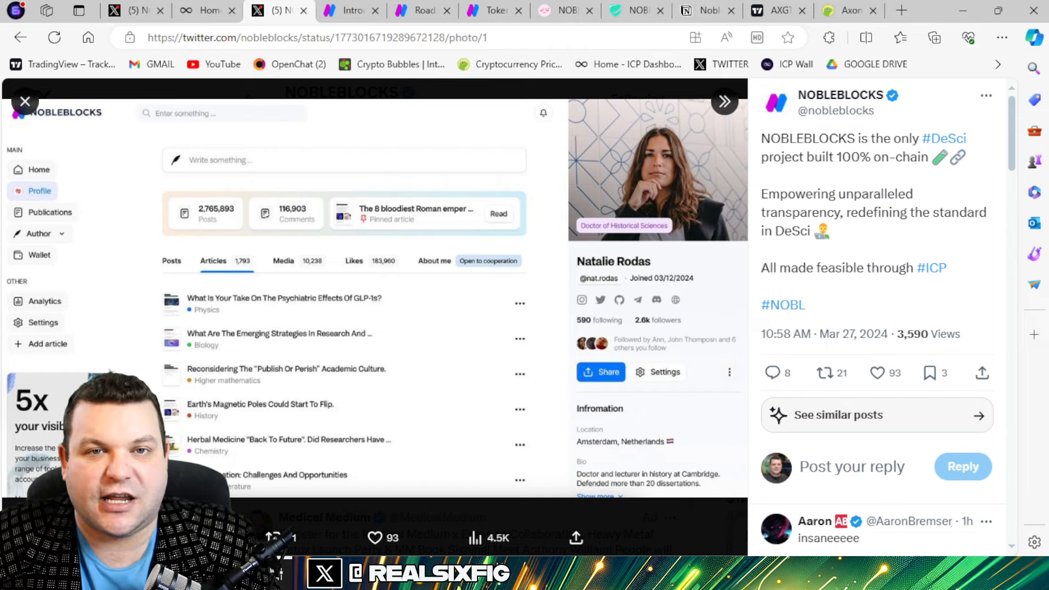
mouse_move(538, 485)
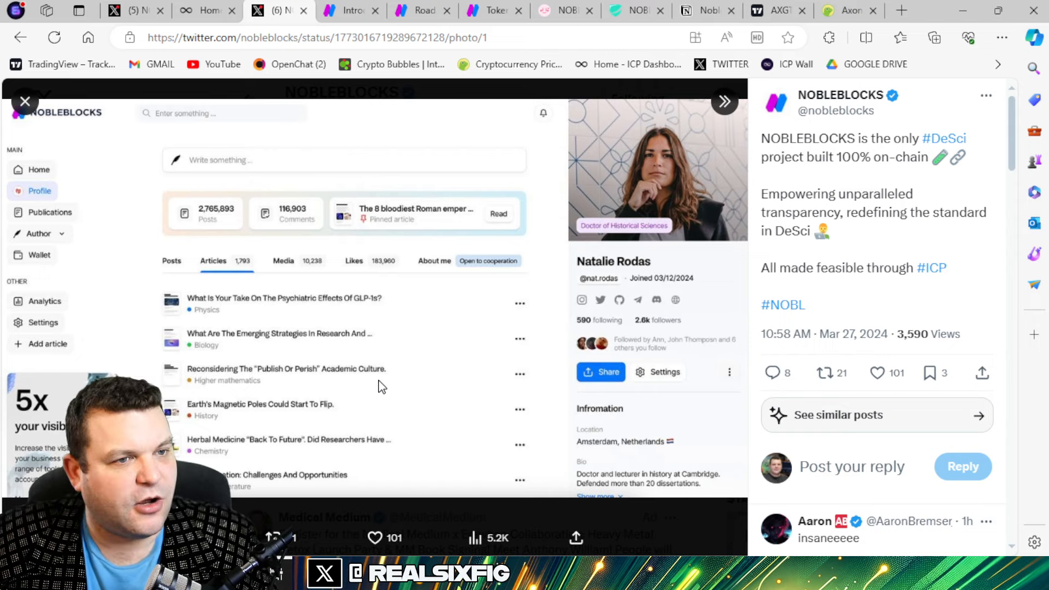
mouse_move(347, 9)
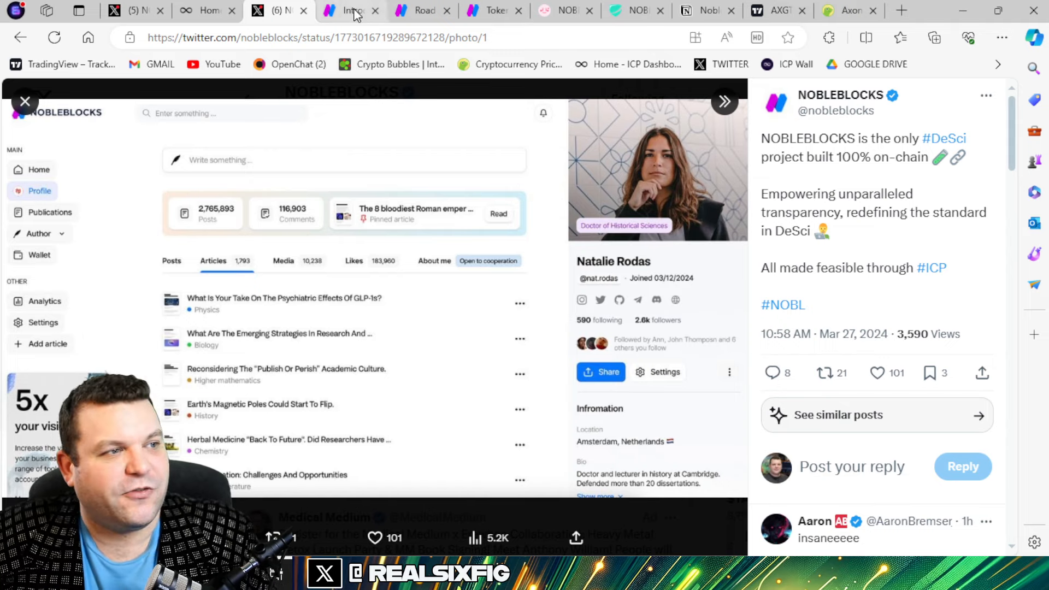
- Read down the Introducing NobleBlocks benefits list from fair recognition to efficient review process
click(350, 11)
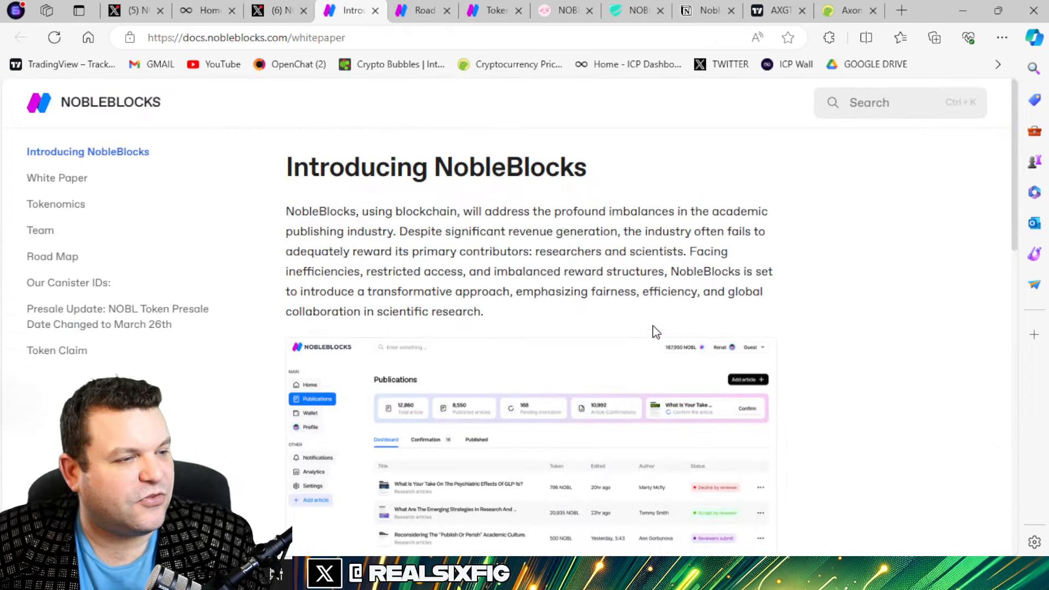
scroll(down, 3)
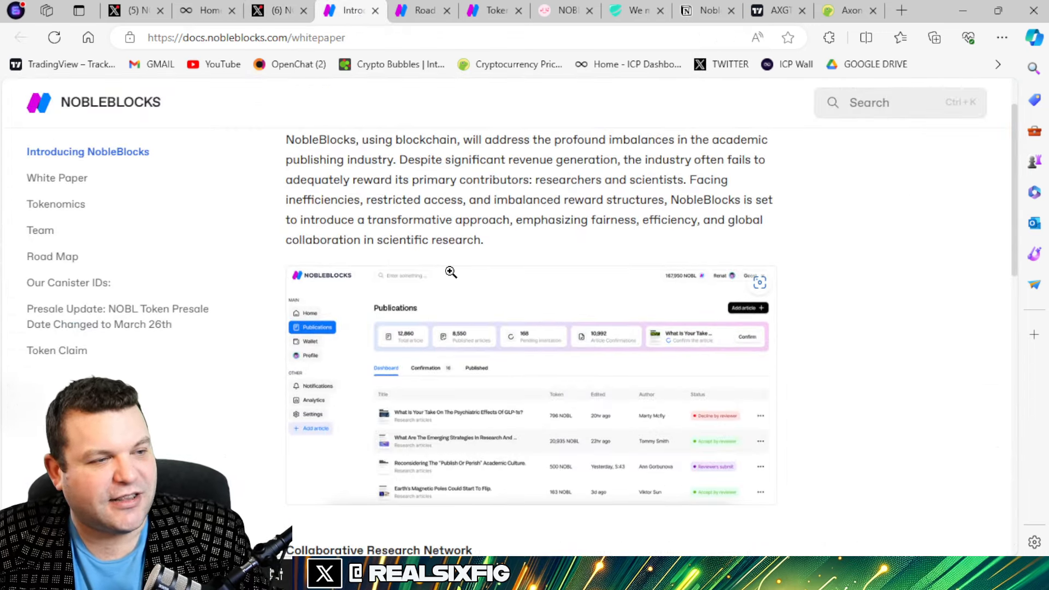
scroll(down, 3)
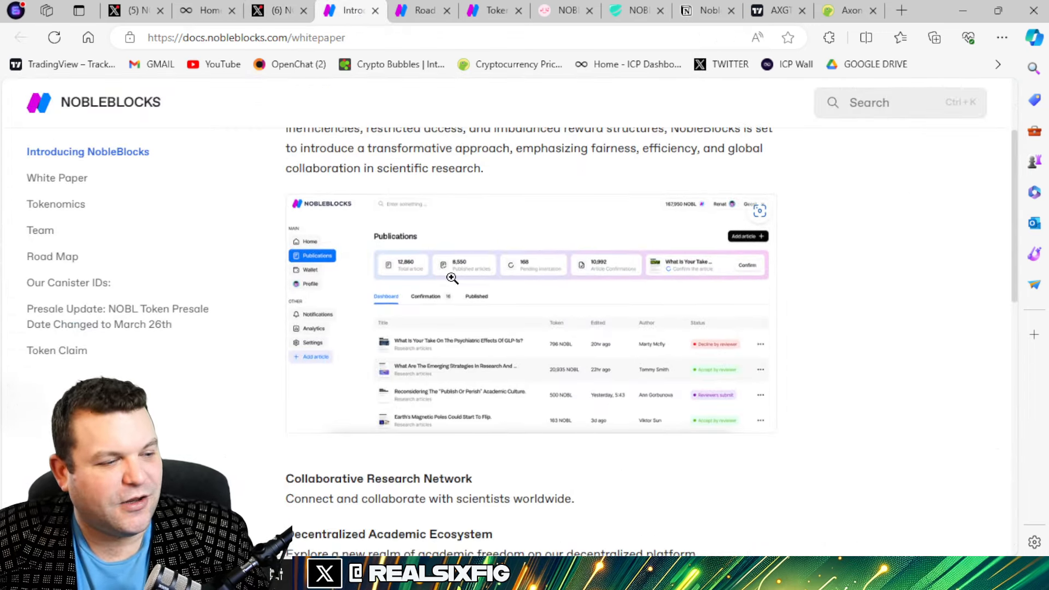
scroll(down, 3)
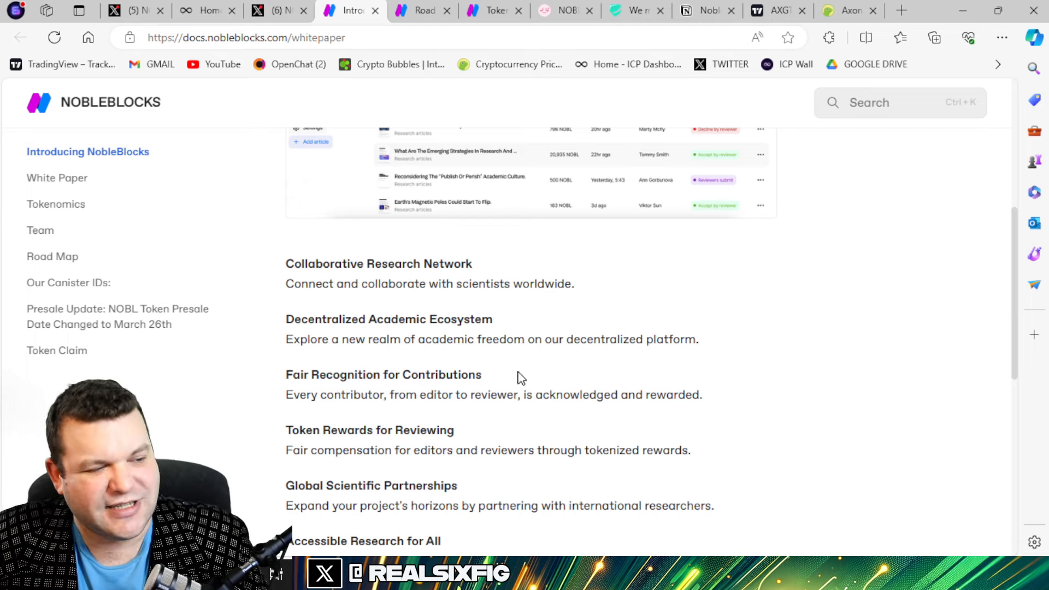
scroll(down, 3)
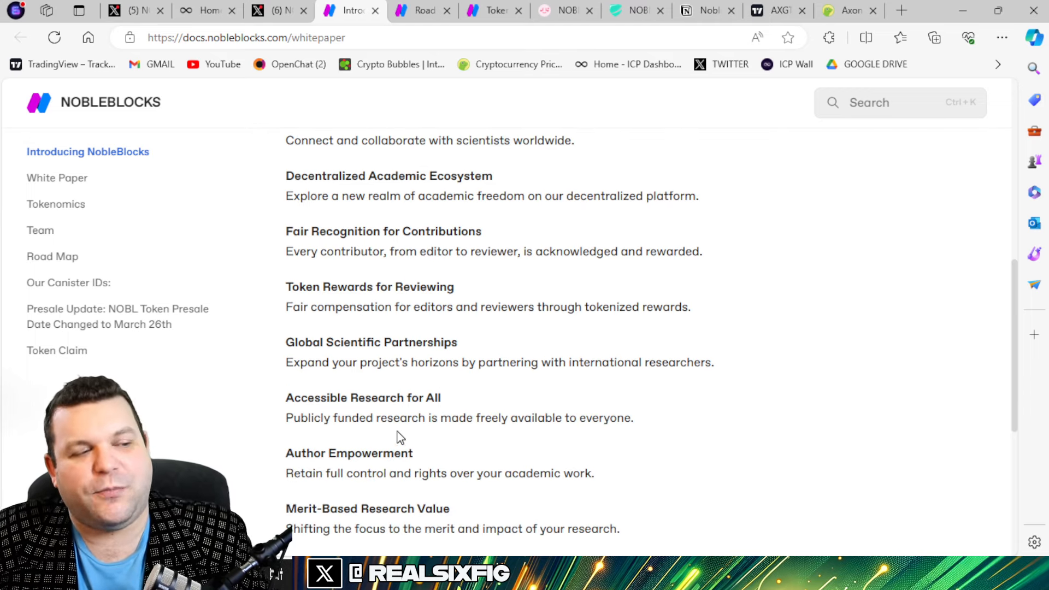
scroll(down, 3)
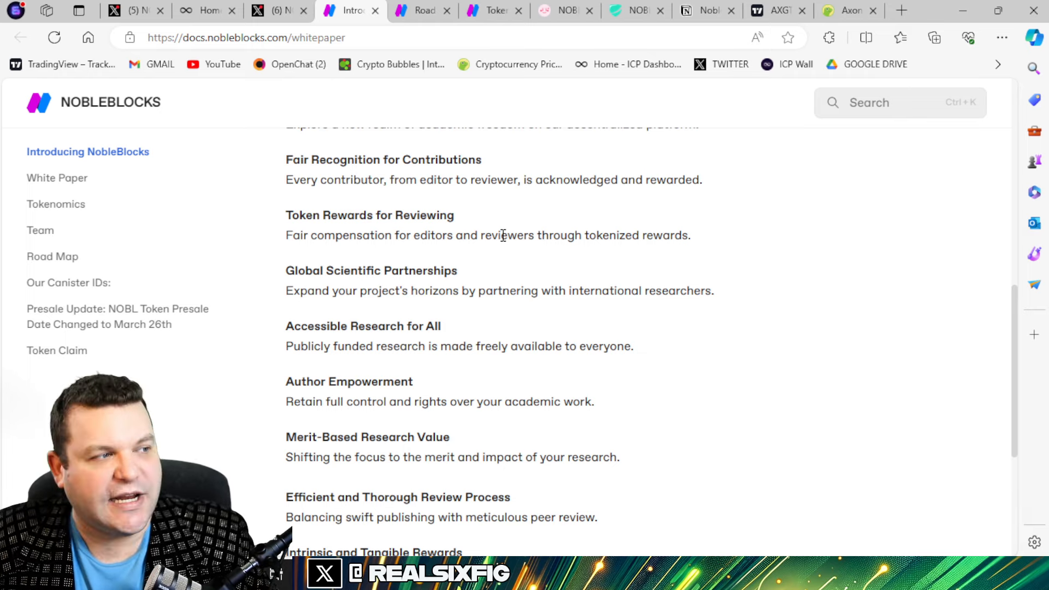
- Read the Road Map's fund raising and UI update items, highlighting the investor engagement and token distribution sentence
click(53, 256)
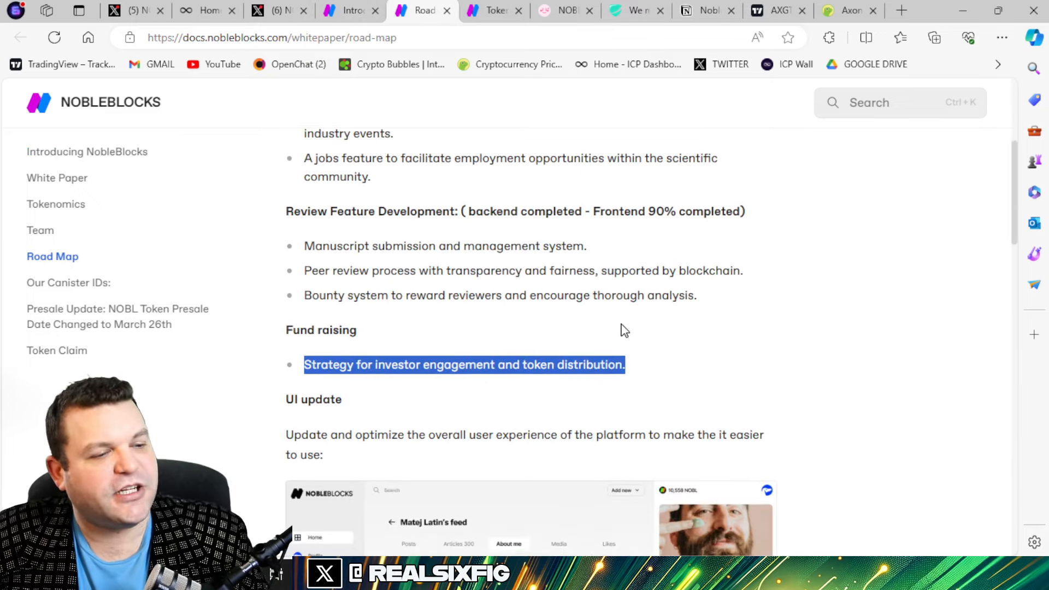
click(609, 270)
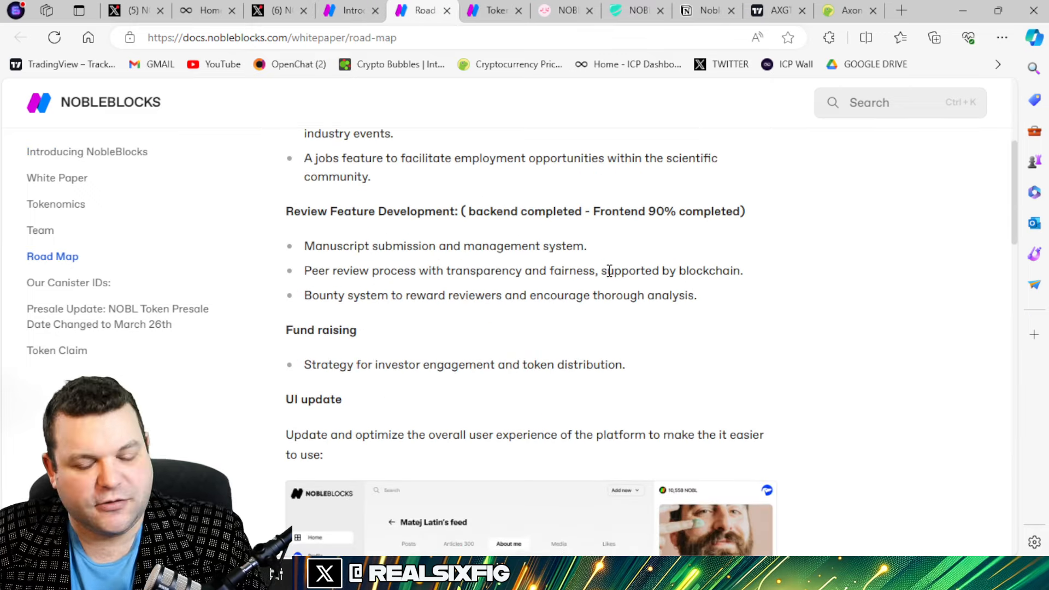
scroll(down, 3)
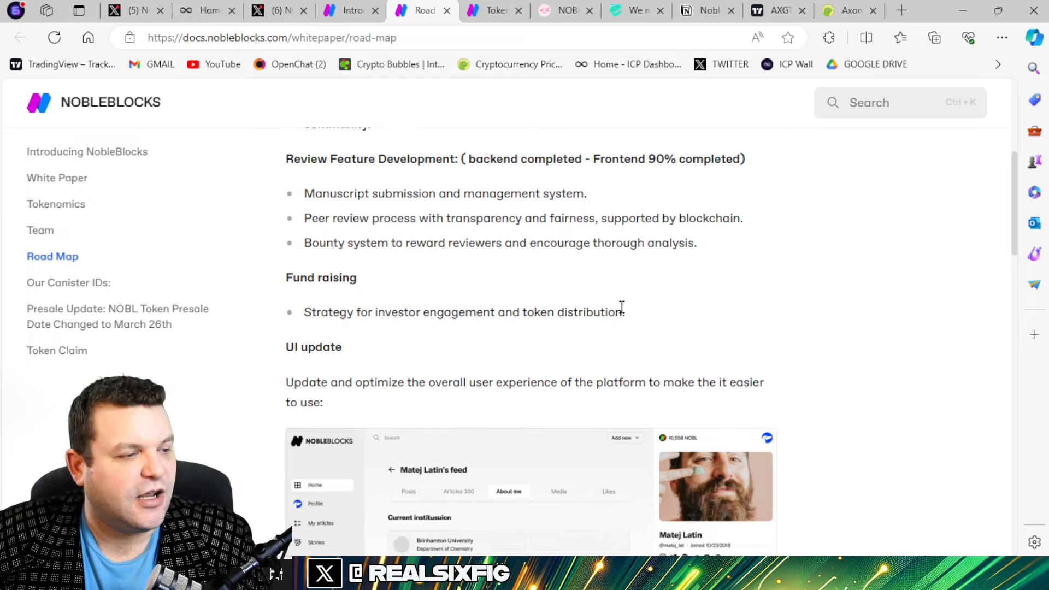
scroll(down, 3)
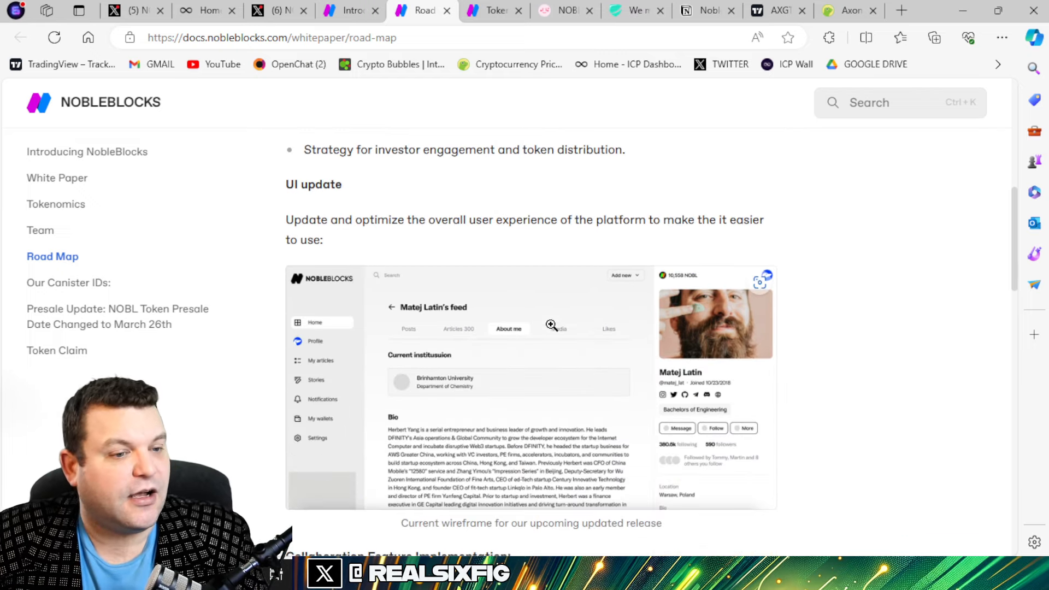
scroll(down, 3)
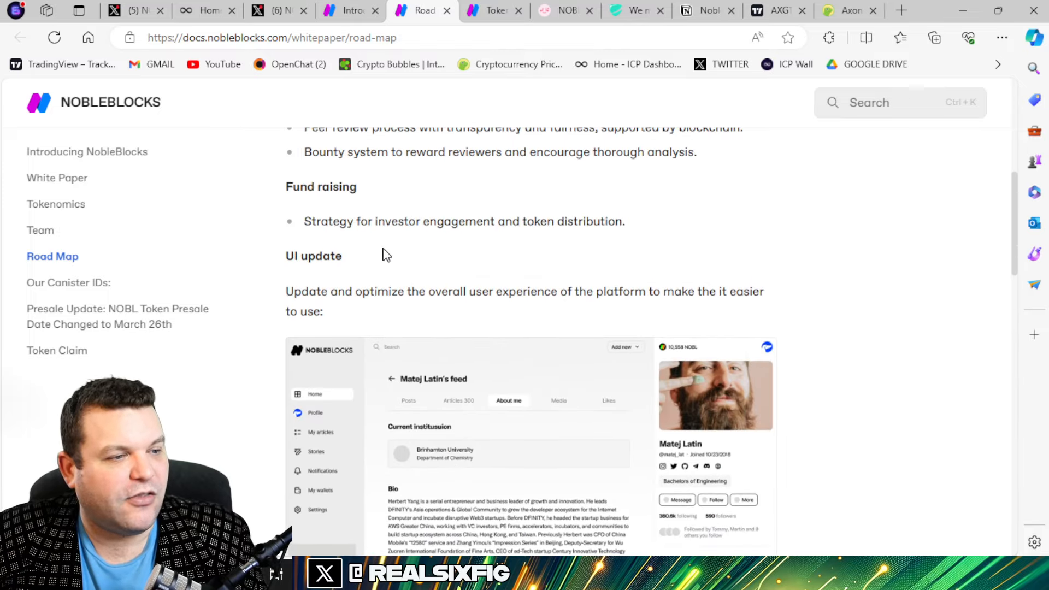
drag(305, 222, 624, 222)
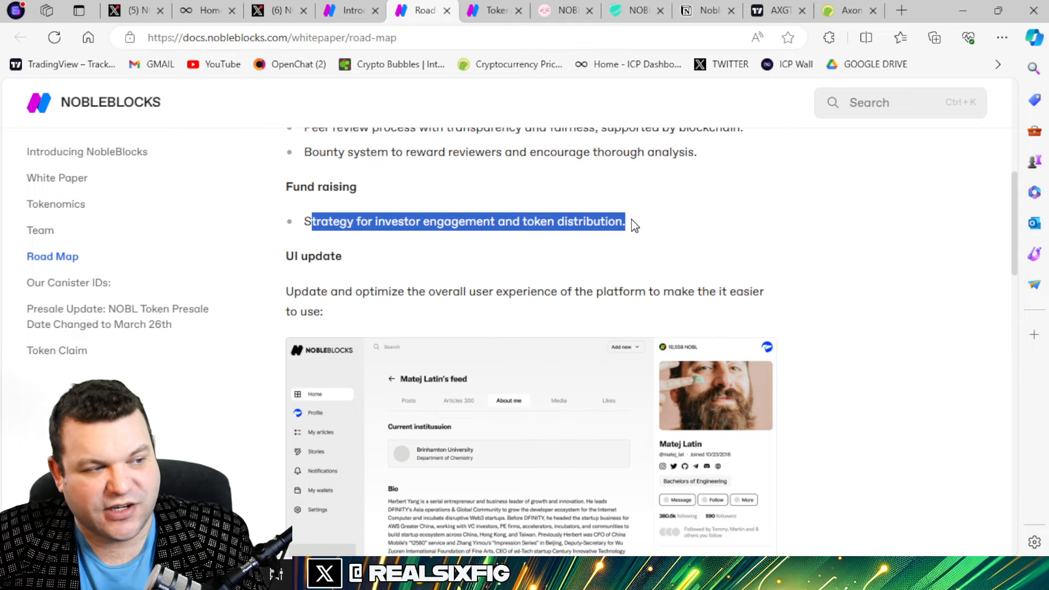
scroll(down, 3)
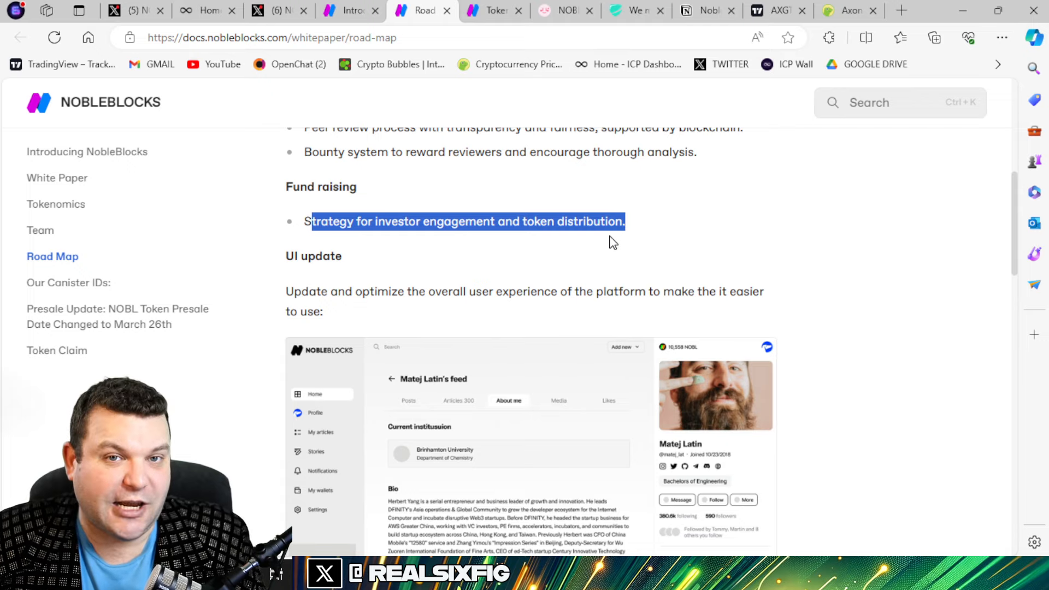
mouse_move(487, 12)
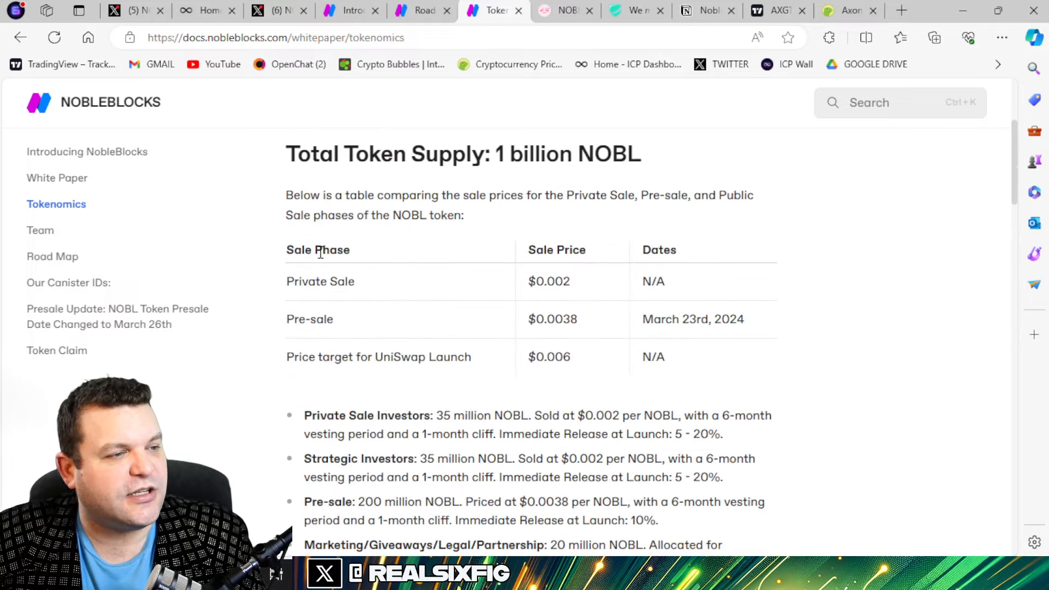
drag(318, 249, 785, 299)
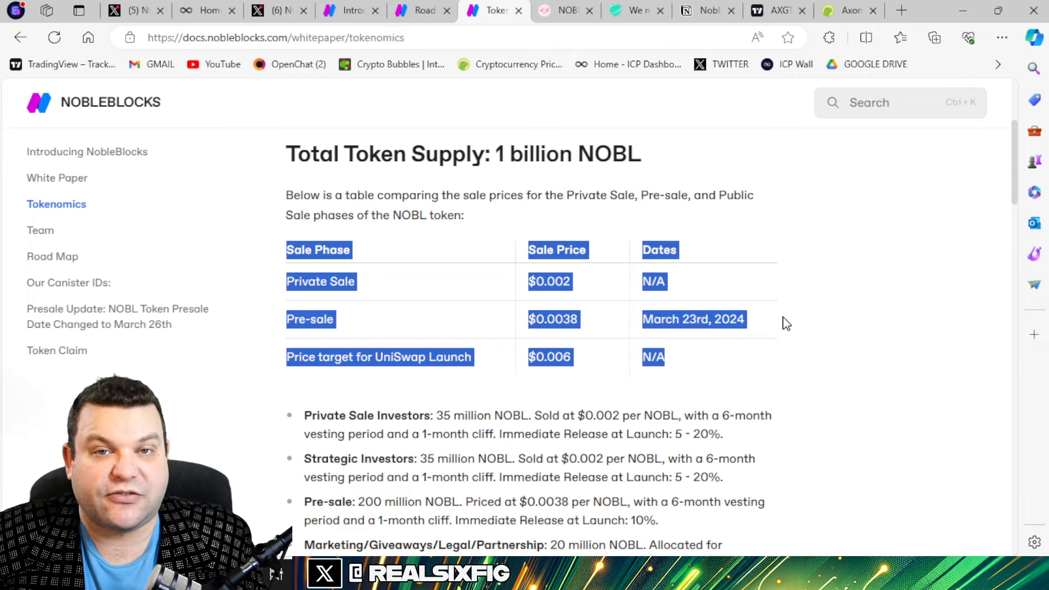
click(788, 311)
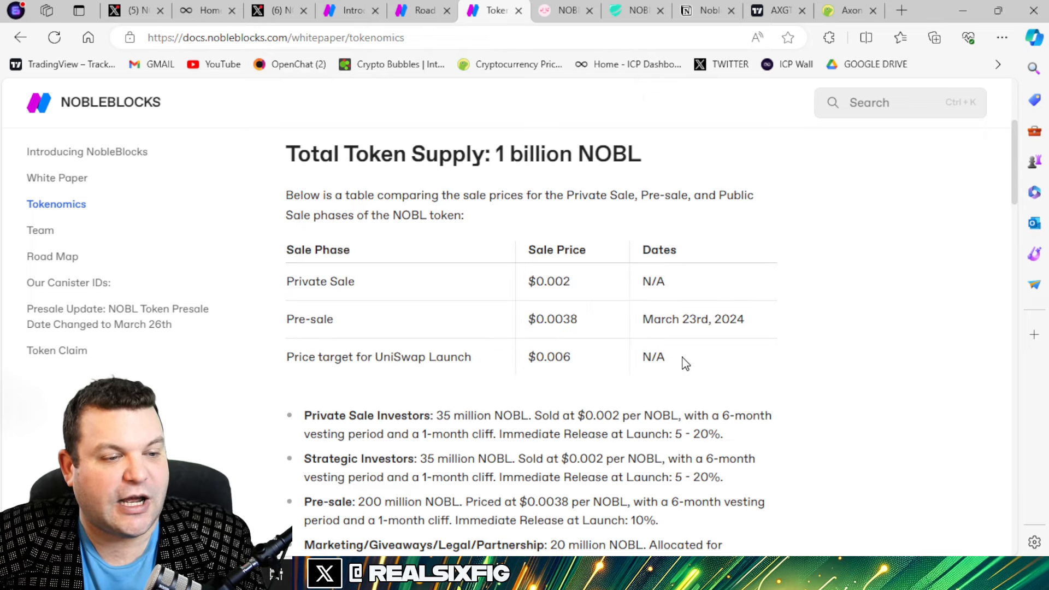
double_click(652, 356)
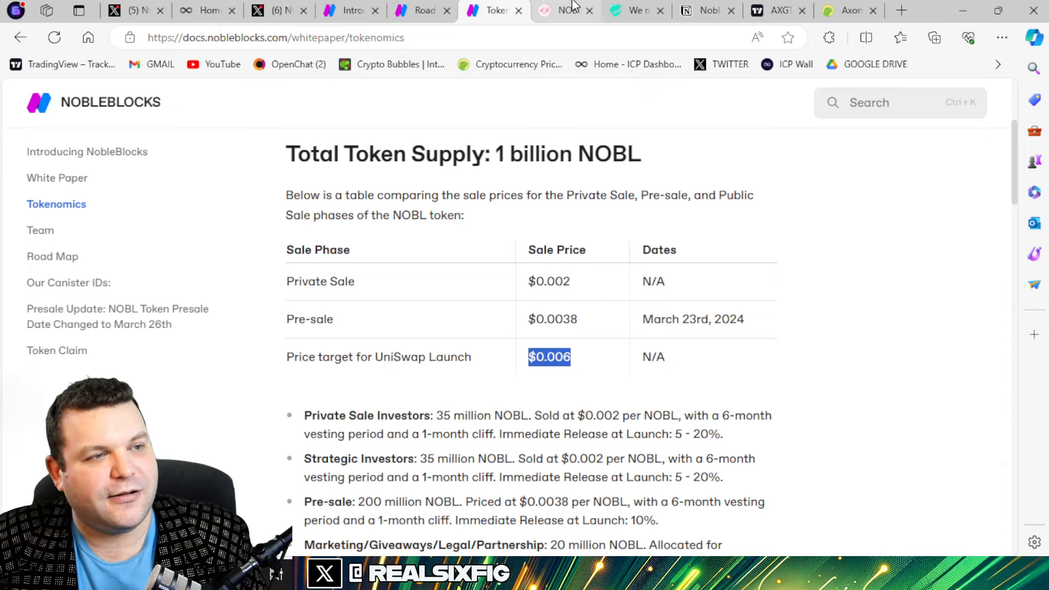
mouse_move(564, 11)
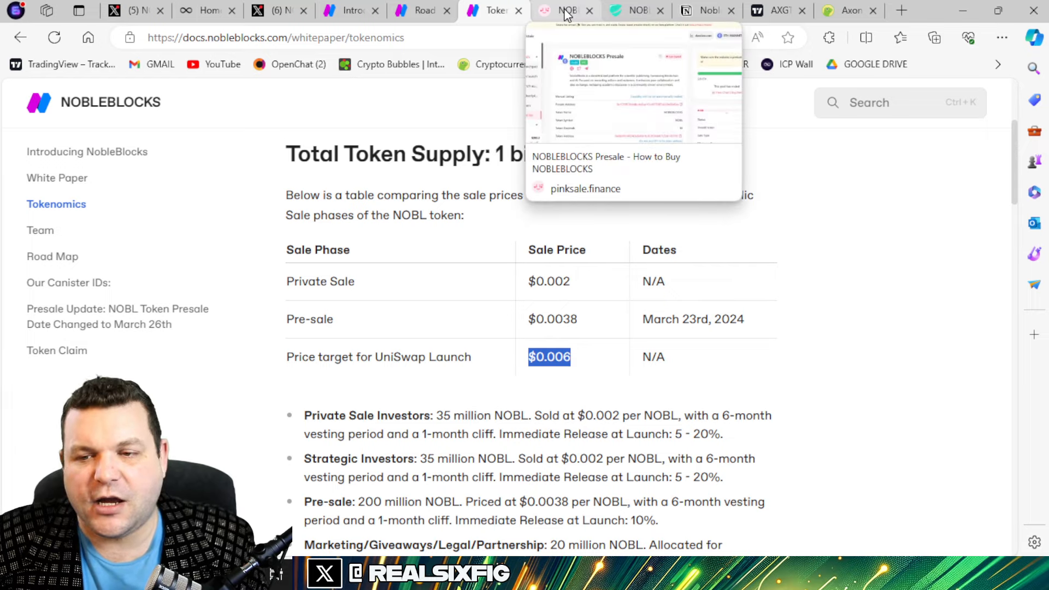
- Show the NOBLEBLOCKS Presale page on PinkSale with the sale ended at 220 ETH raised
click(564, 11)
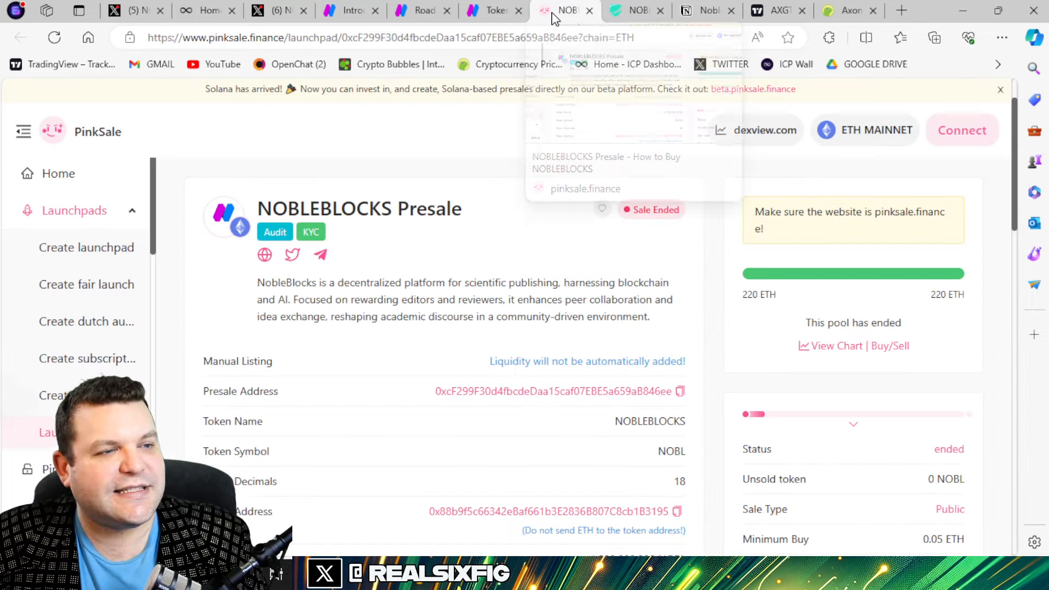
scroll(down, 3)
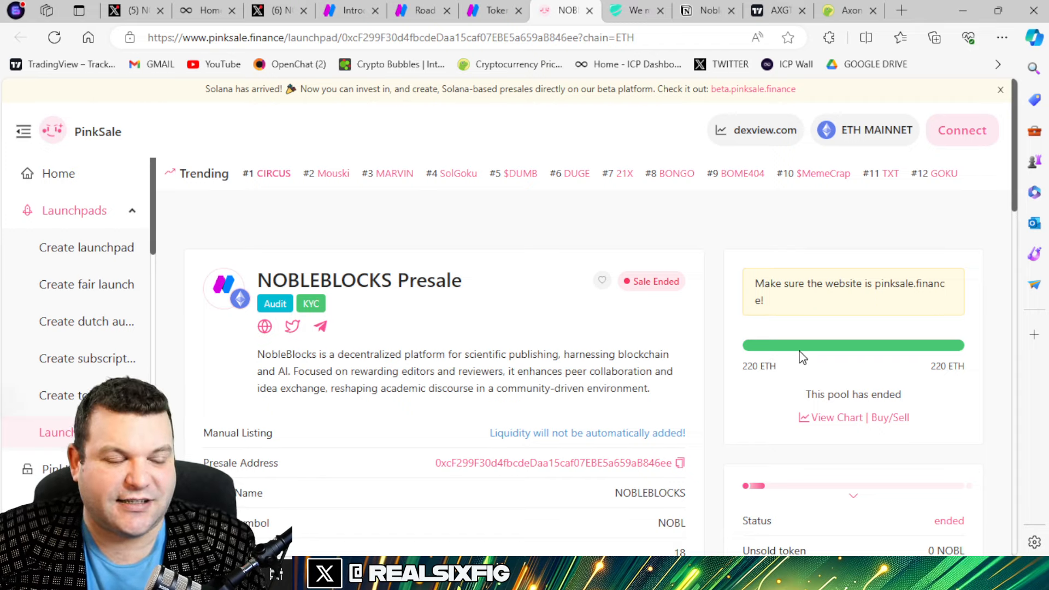
scroll(down, 3)
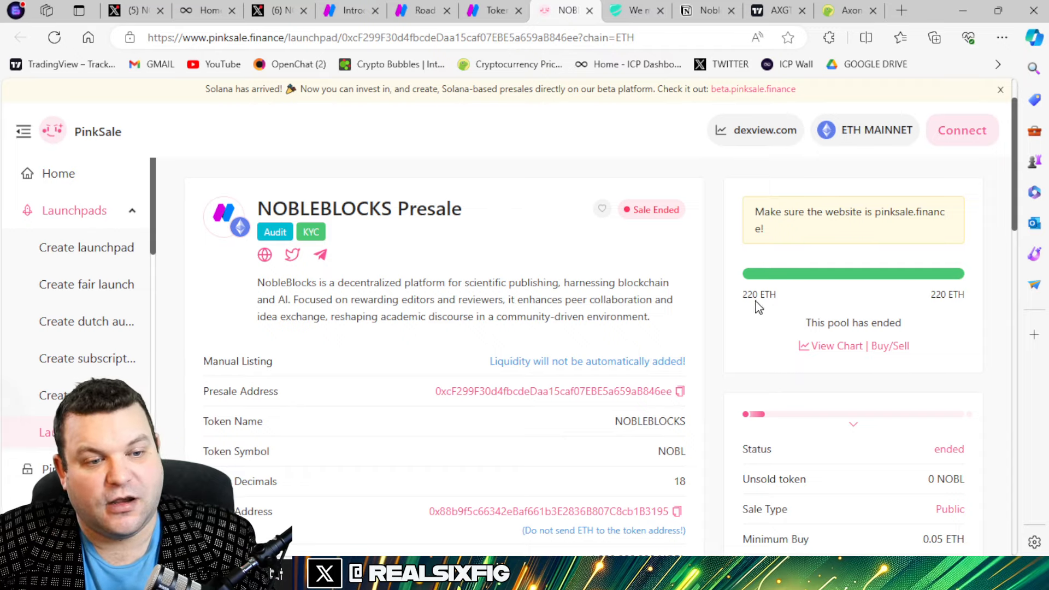
- Bring up the Cyberscope NOBLEBLOCKS audit page and dismiss the chat greeting popup
click(631, 11)
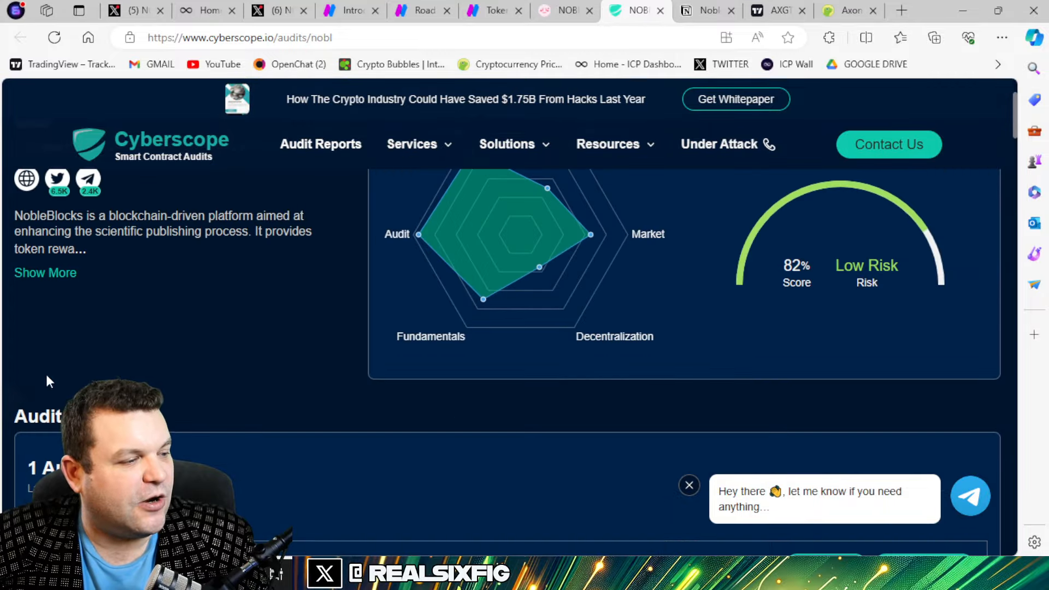
scroll(up, 3)
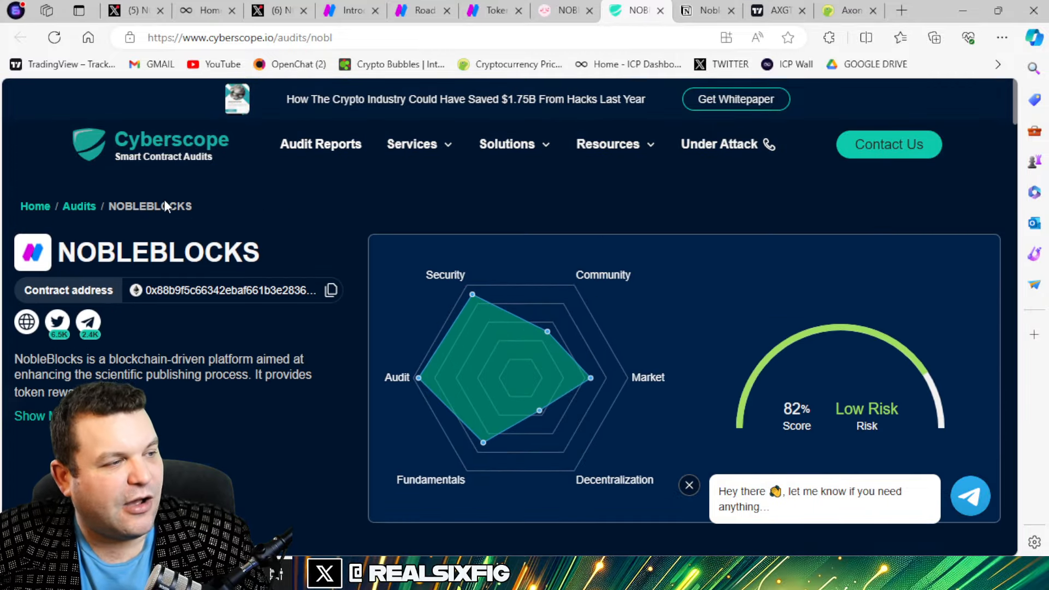
mouse_move(629, 365)
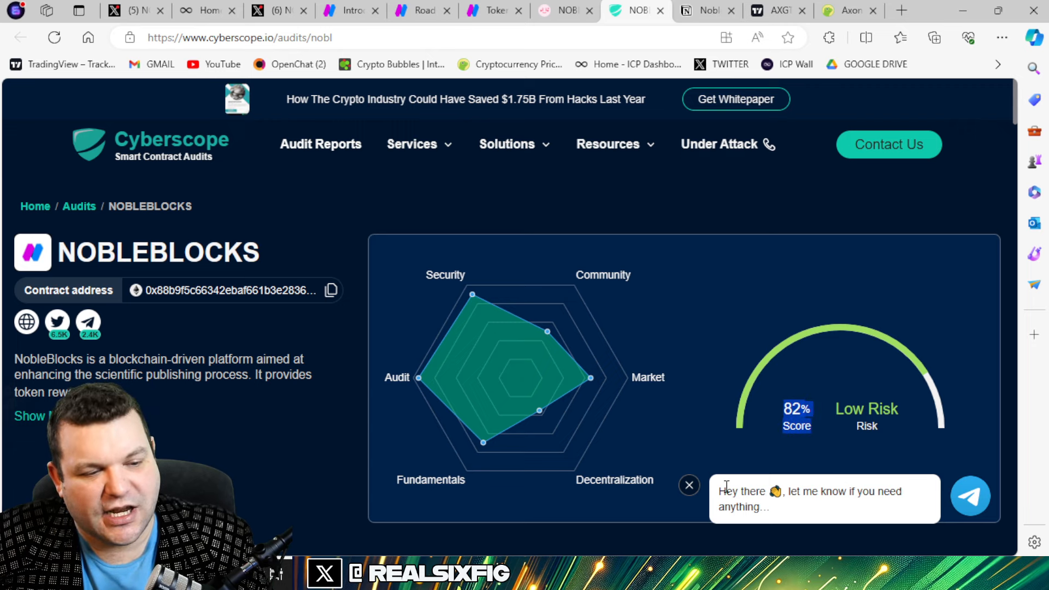
click(688, 485)
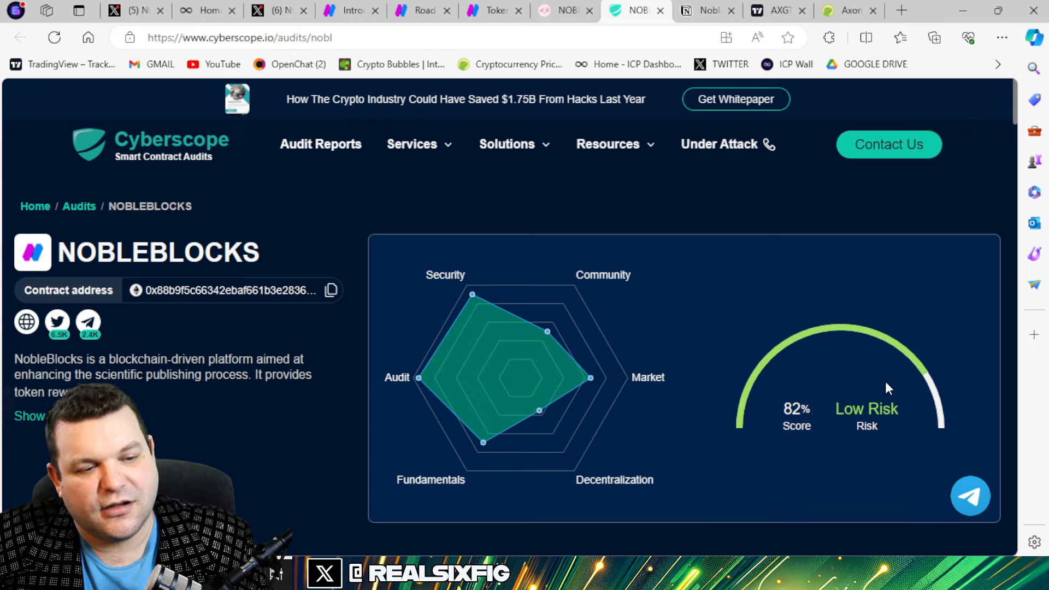
mouse_move(709, 420)
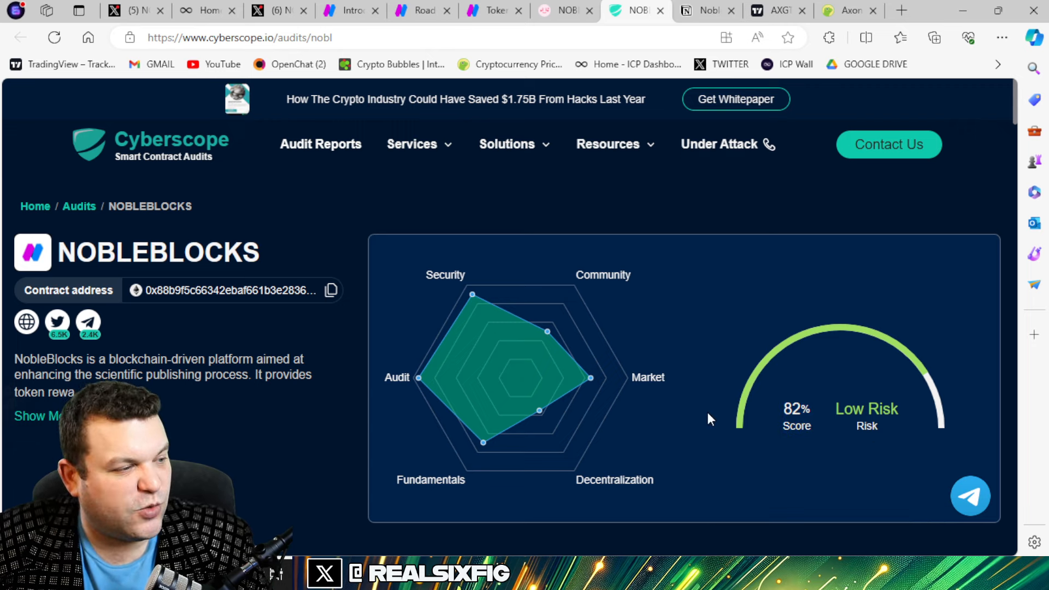
scroll(down, 3)
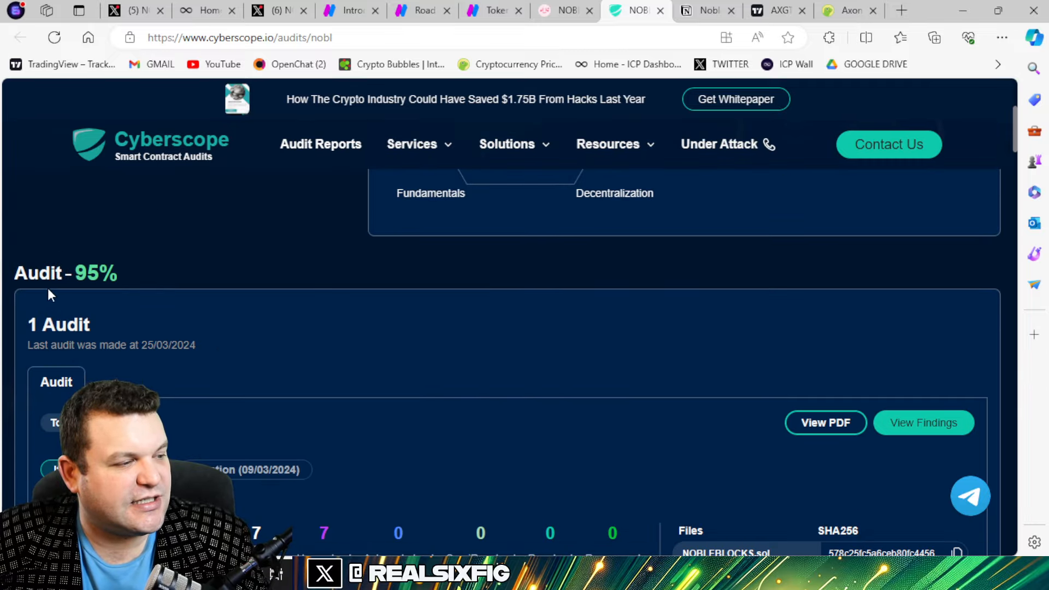
- Highlight the Audit 95% score and open the findings list with the critical Stops Transactions issue
drag(13, 273, 120, 273)
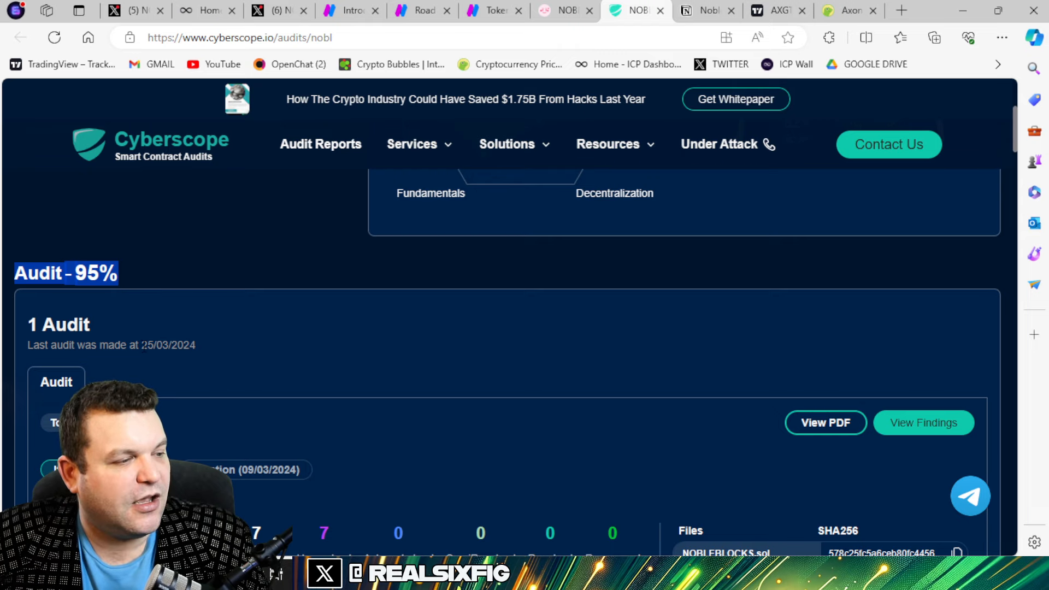
scroll(down, 3)
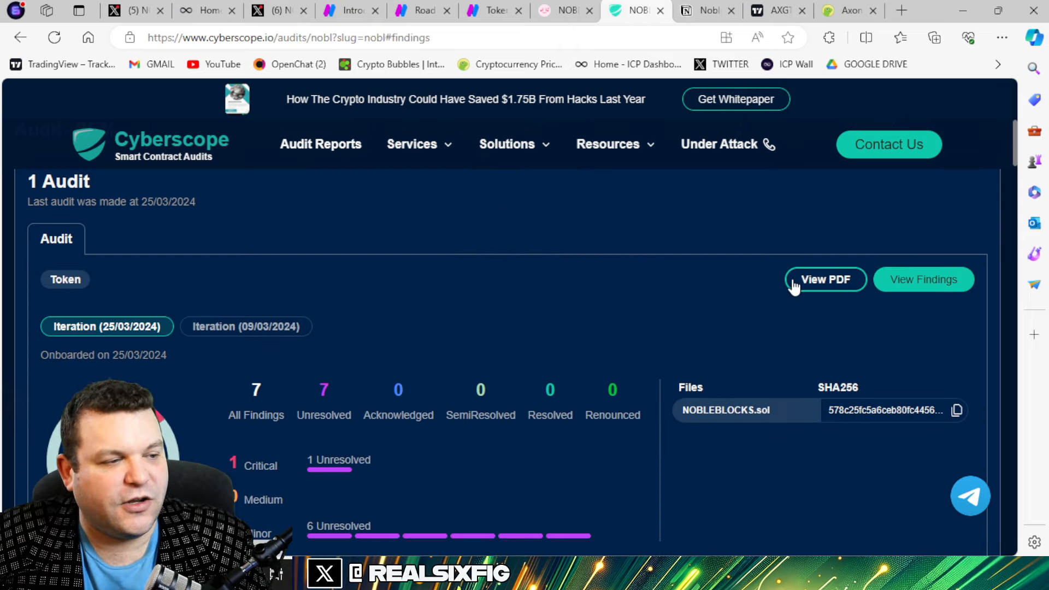
click(924, 279)
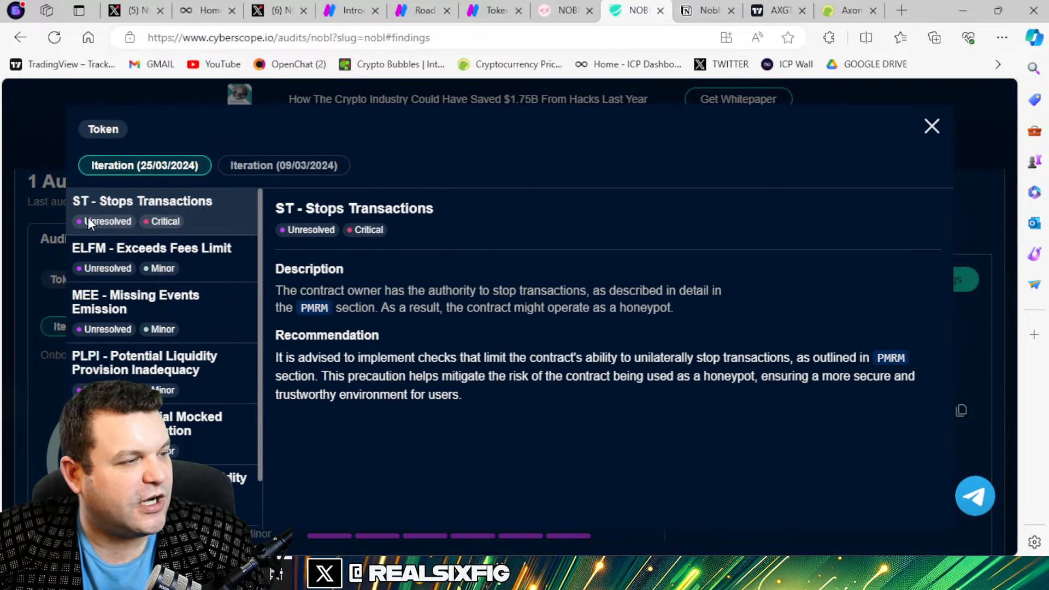
mouse_move(435, 237)
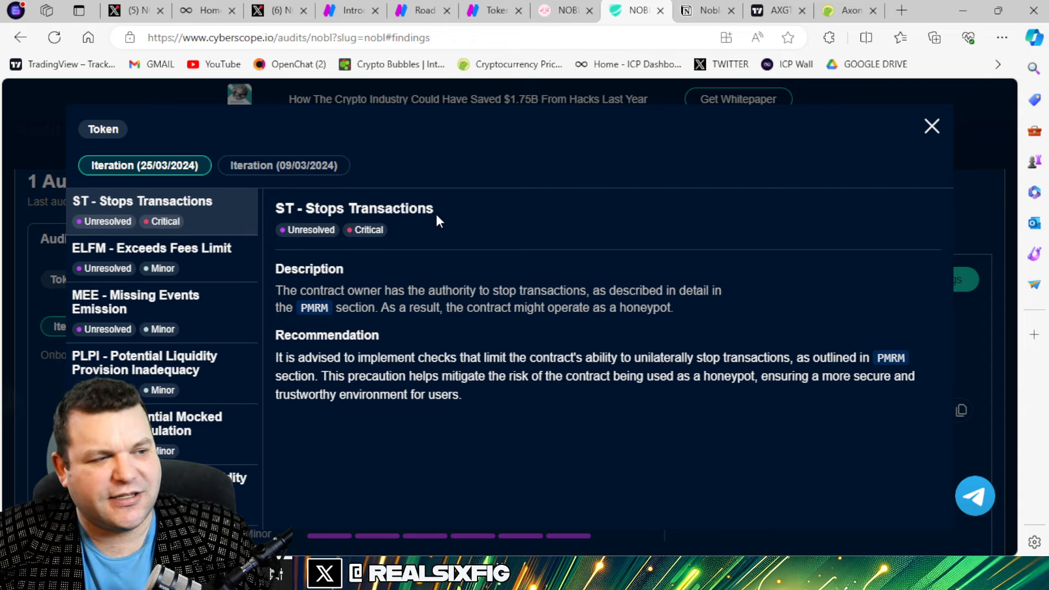
mouse_move(406, 310)
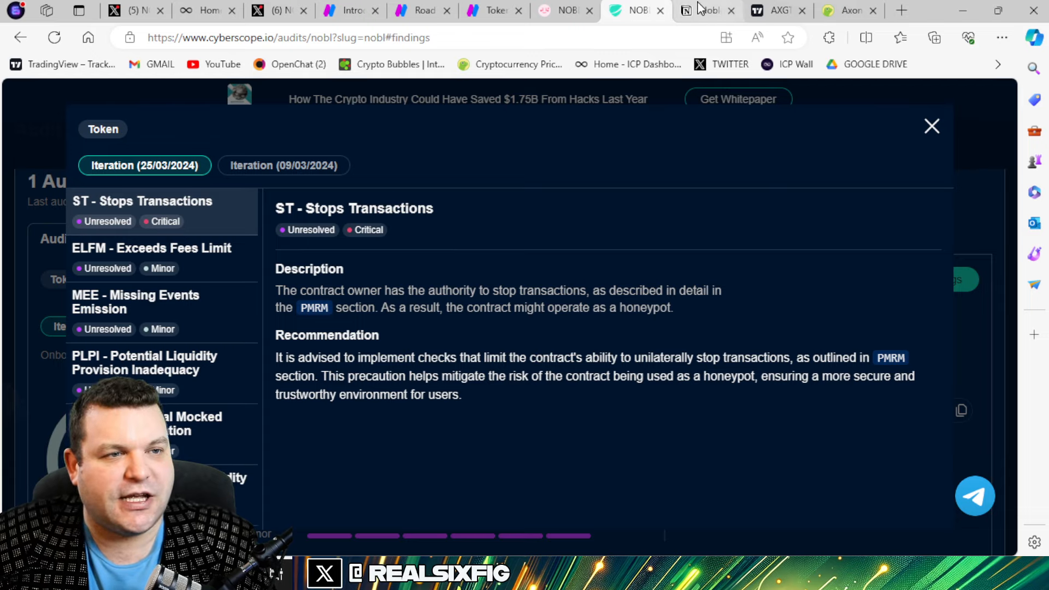
- View the NobleBlocks KYC verification page, then move on toward the AxonDAO TradingView chart
click(706, 10)
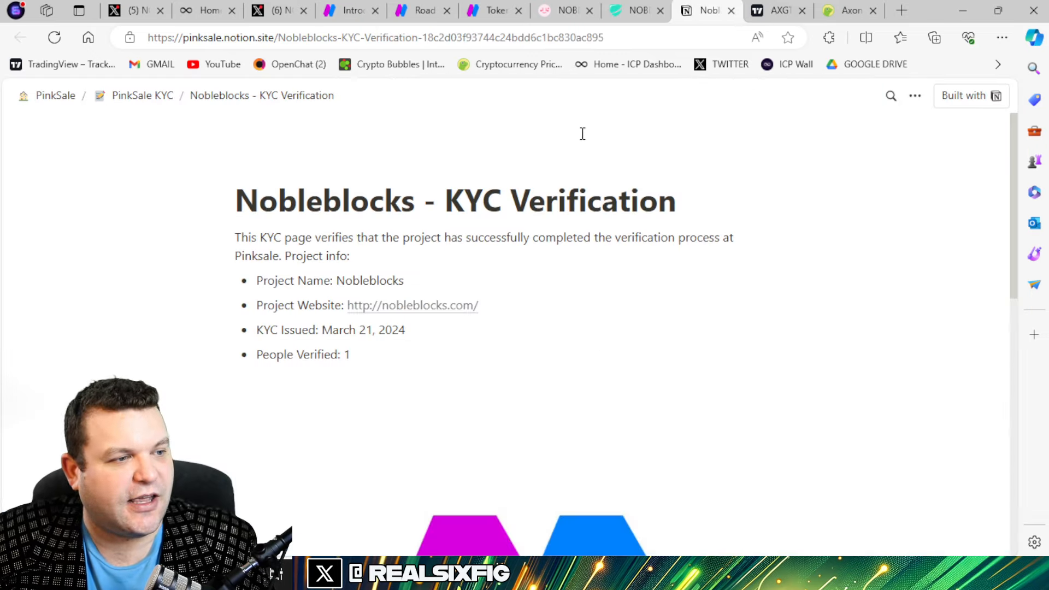
mouse_move(474, 201)
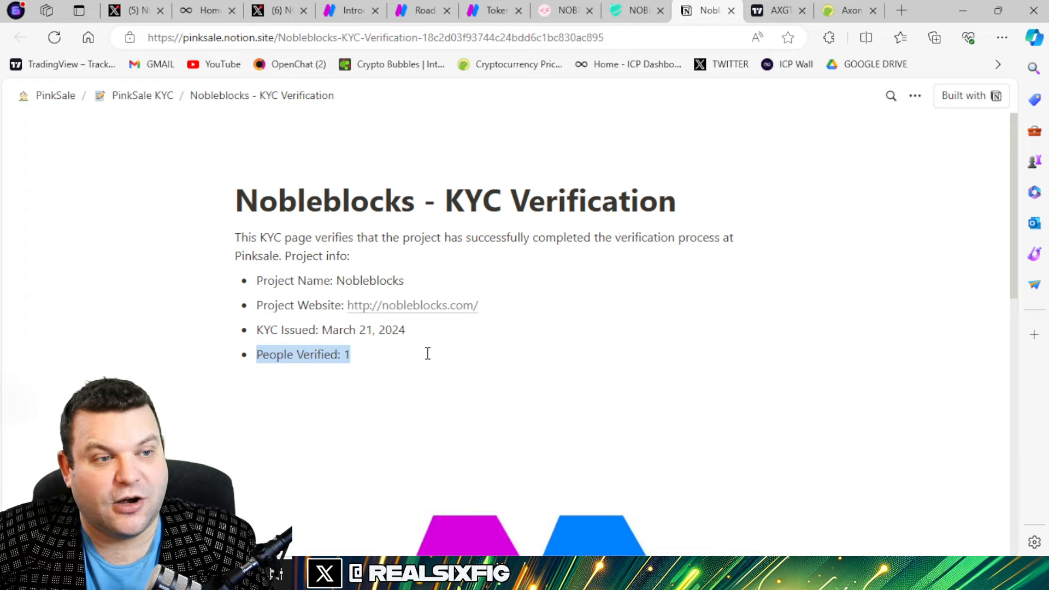
mouse_move(633, 11)
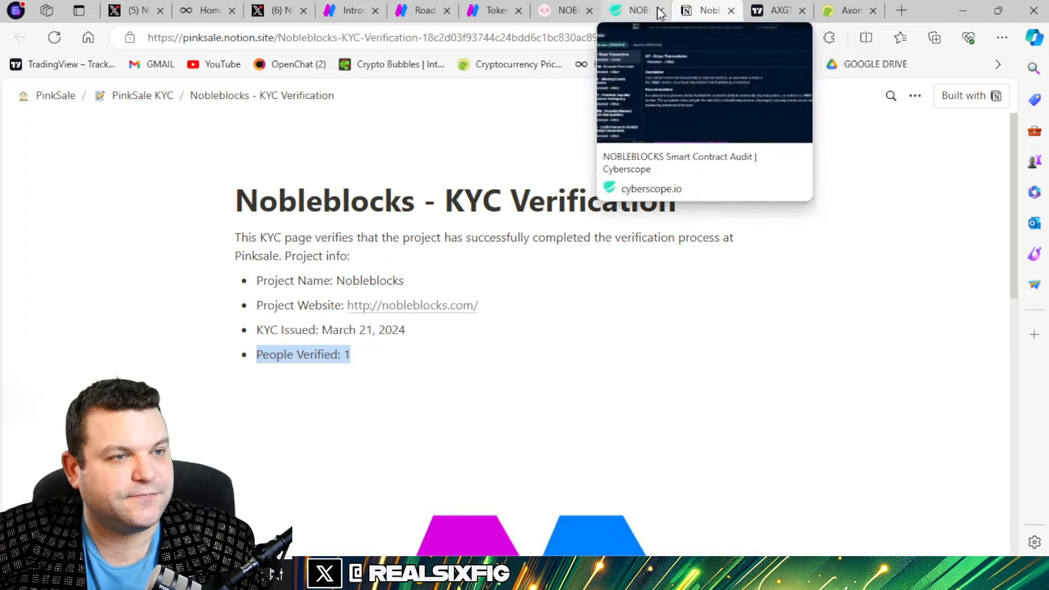
click(777, 10)
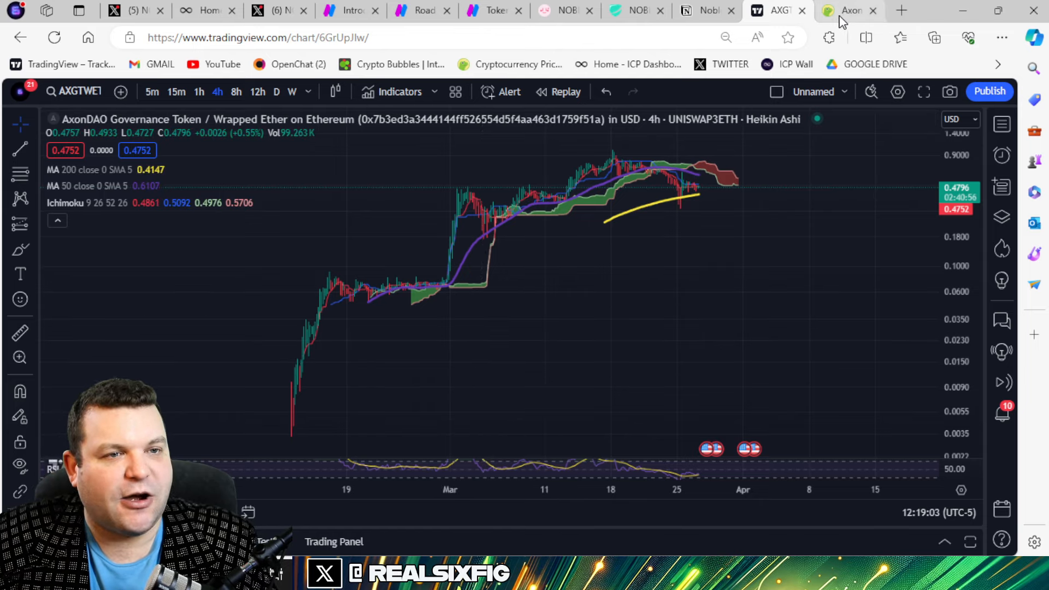
- Compare the NobleBlocks Tokenomics page with the AxonDAO Governance Token overview on CoinGecko
click(487, 10)
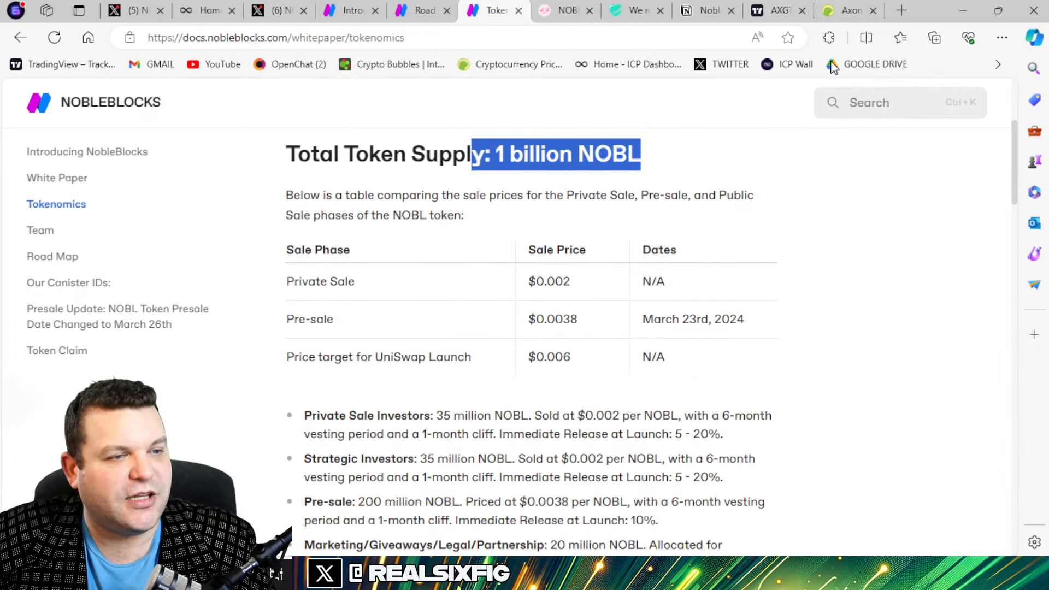
click(848, 10)
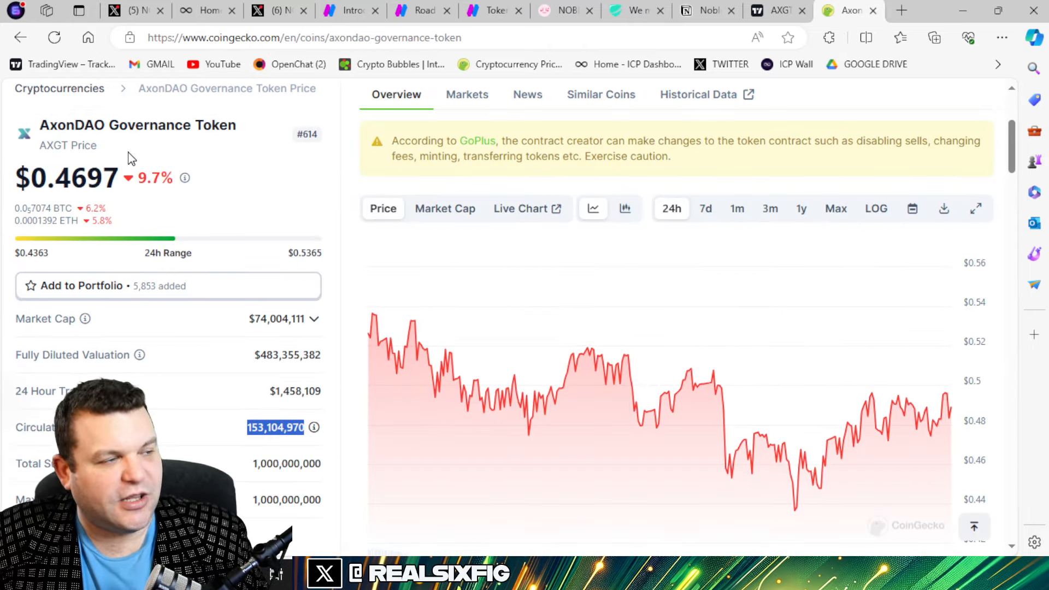
mouse_move(385, 297)
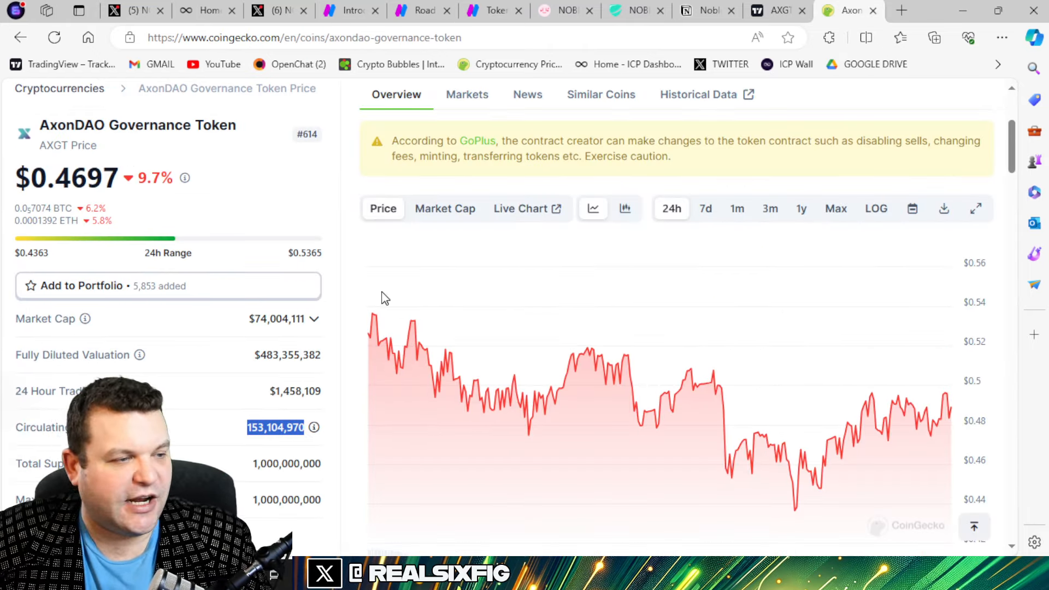
mouse_move(166, 229)
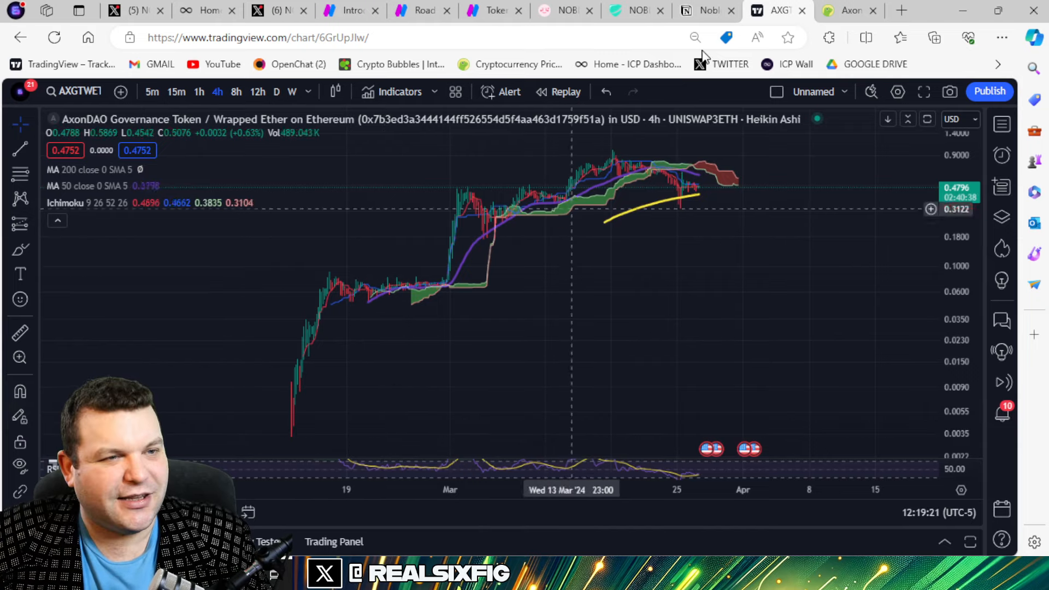
click(850, 10)
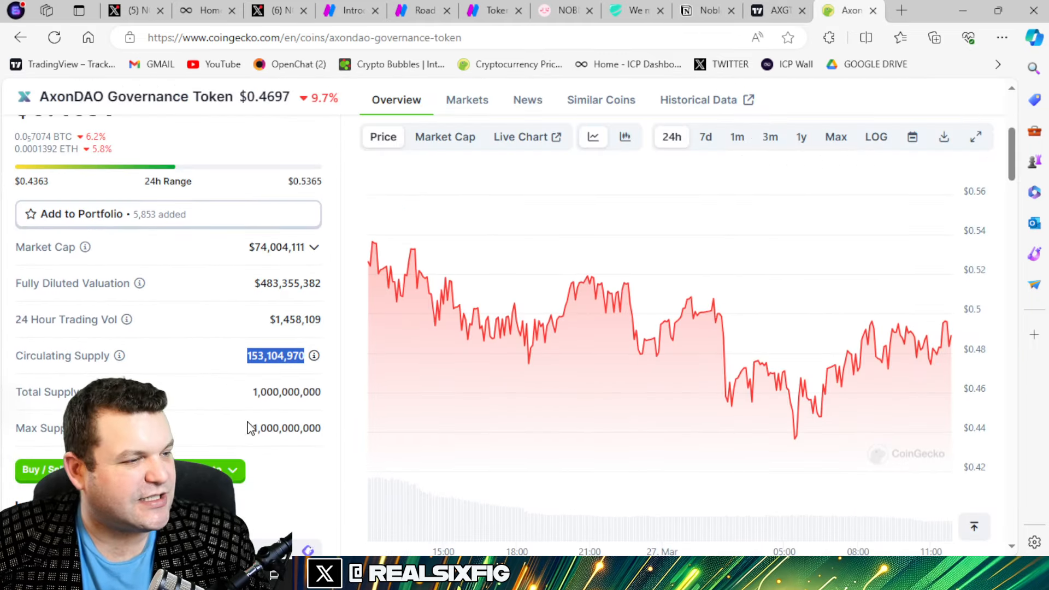
mouse_move(269, 409)
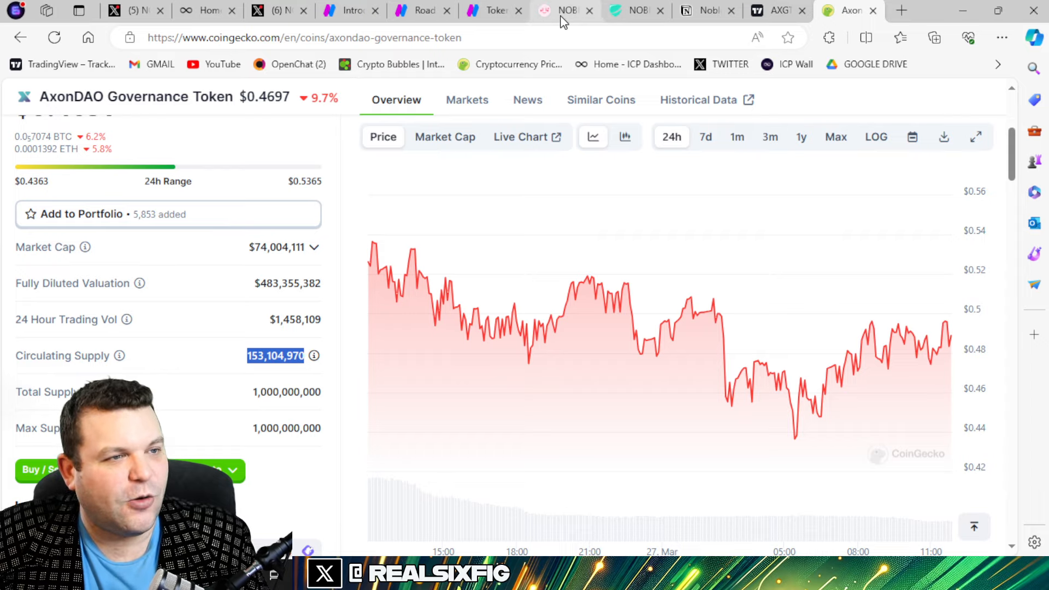
click(490, 10)
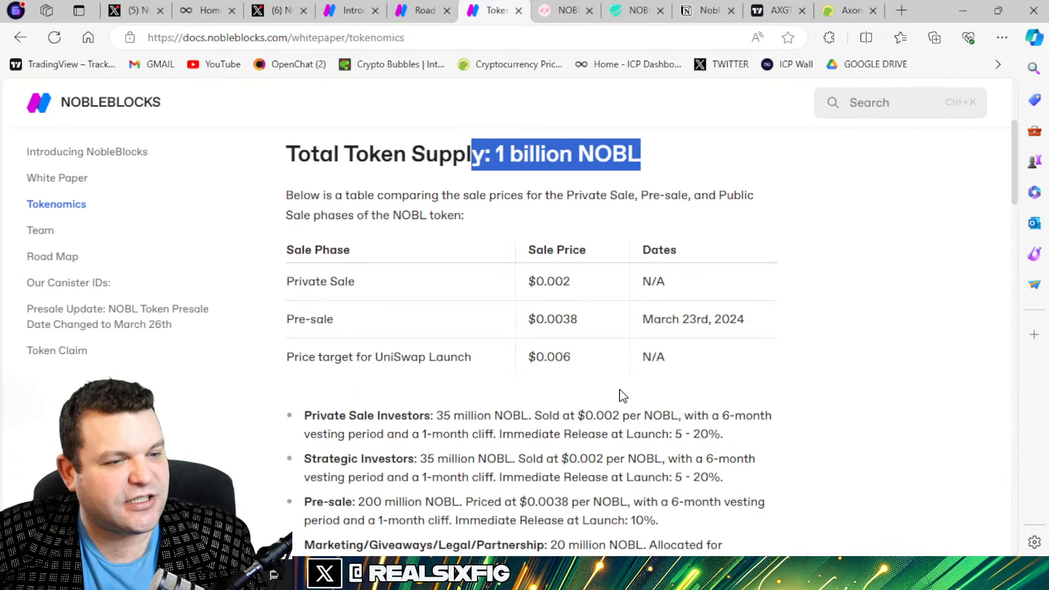
scroll(down, 3)
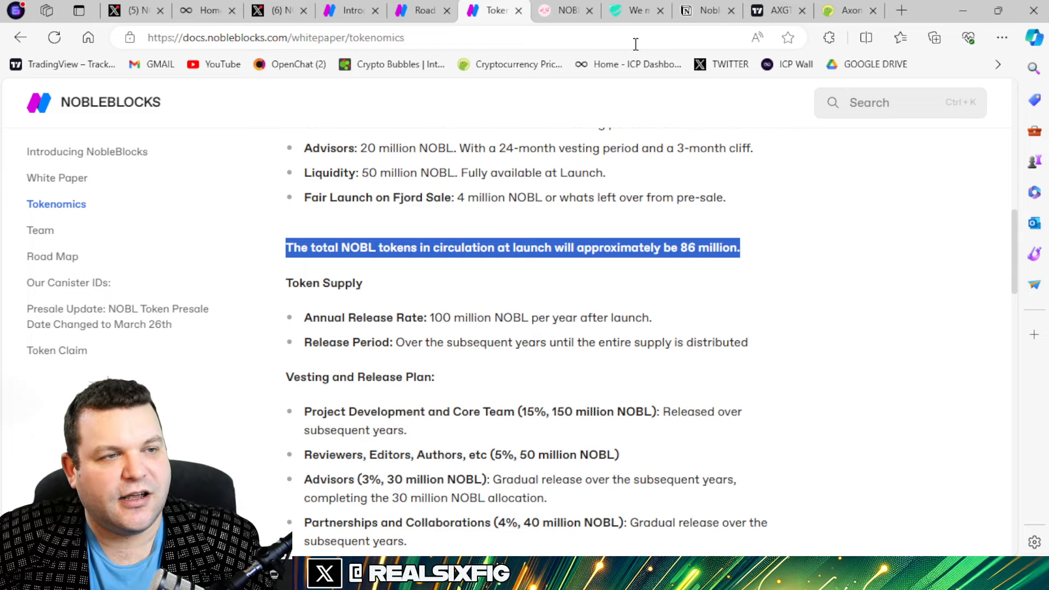
- Check the PinkSale presale, then settle on CoinGecko and select the AxonDAO Governance Token name
click(564, 10)
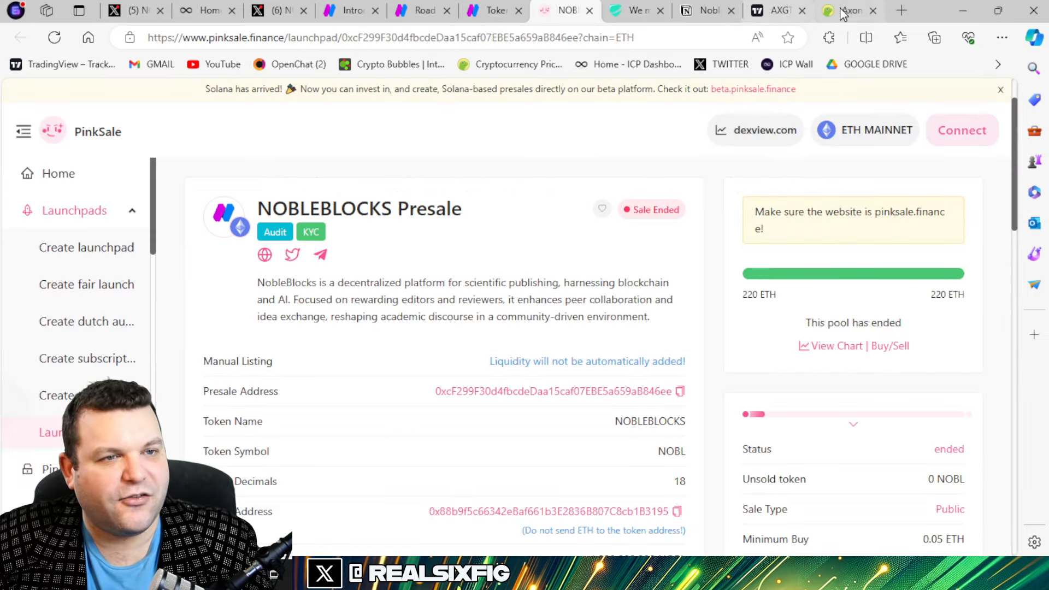
click(850, 10)
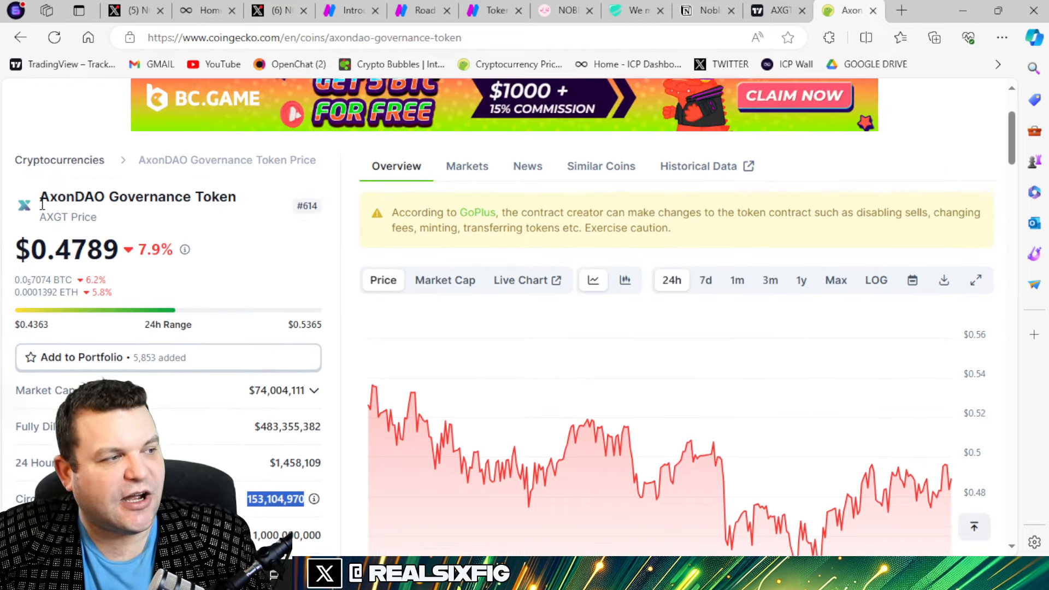
double_click(137, 197)
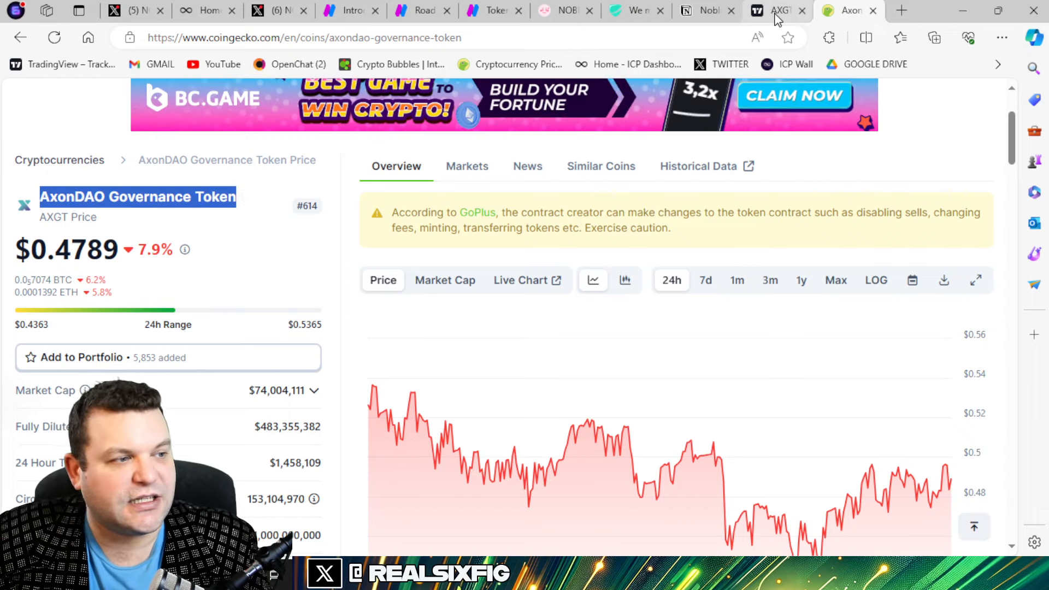
- Show the AxonDAO Governance Token 4h Heikin Ashi chart on TradingView with its February–March rally
click(778, 10)
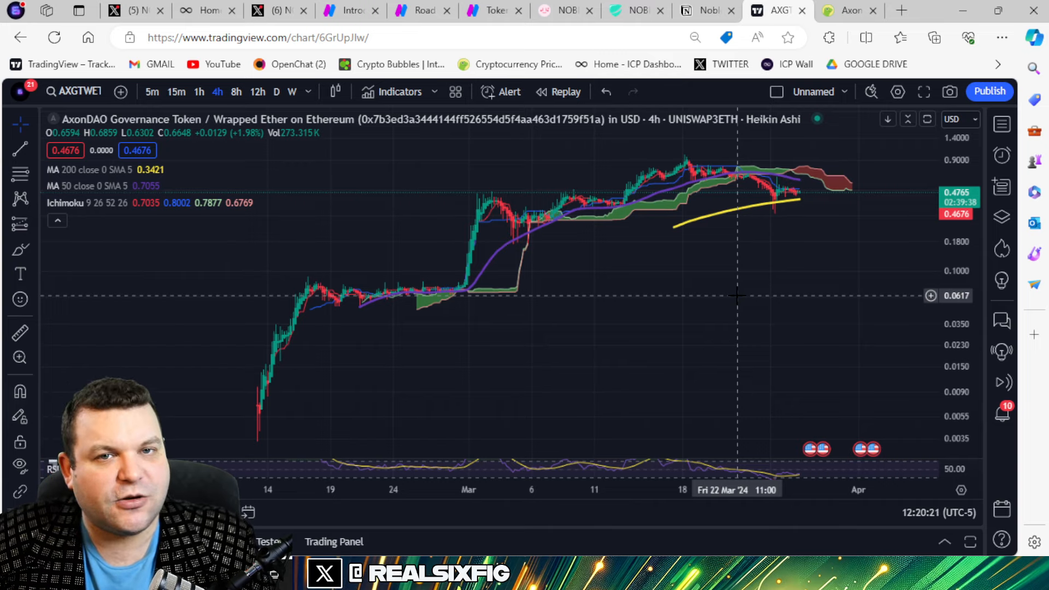
mouse_move(662, 304)
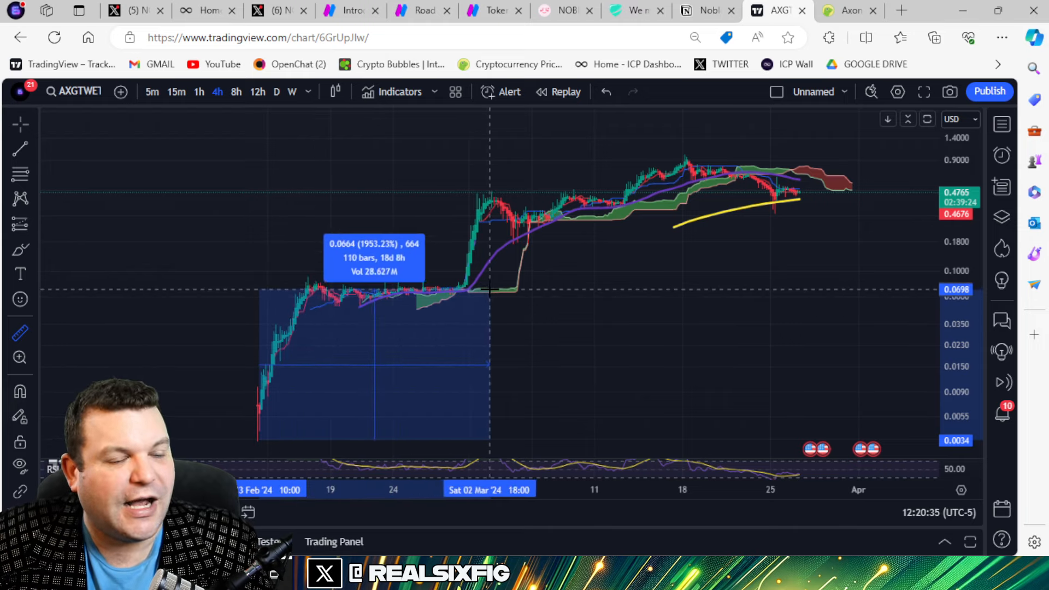
mouse_move(496, 284)
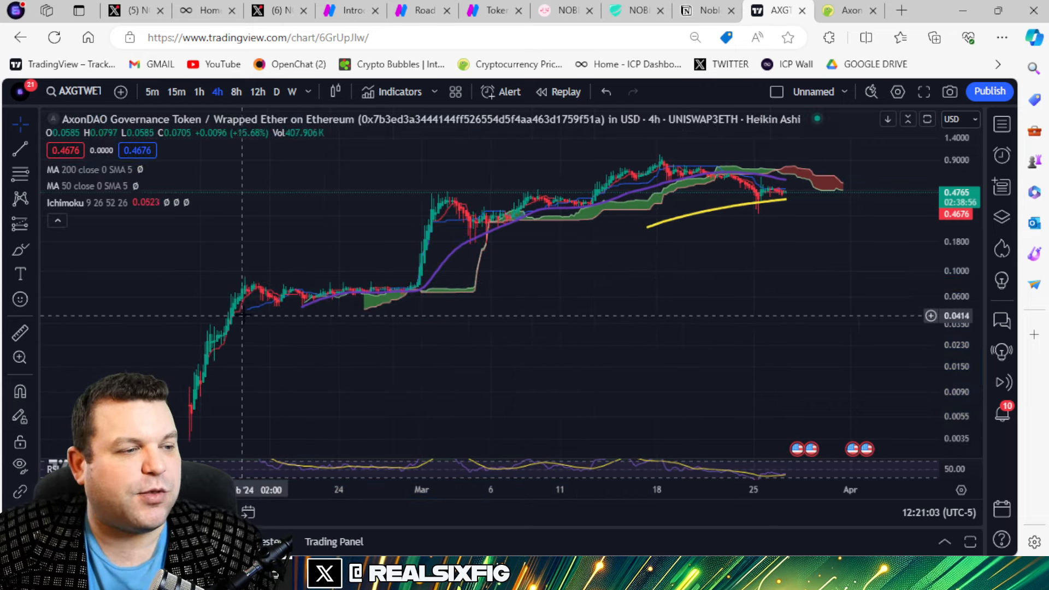
mouse_move(520, 318)
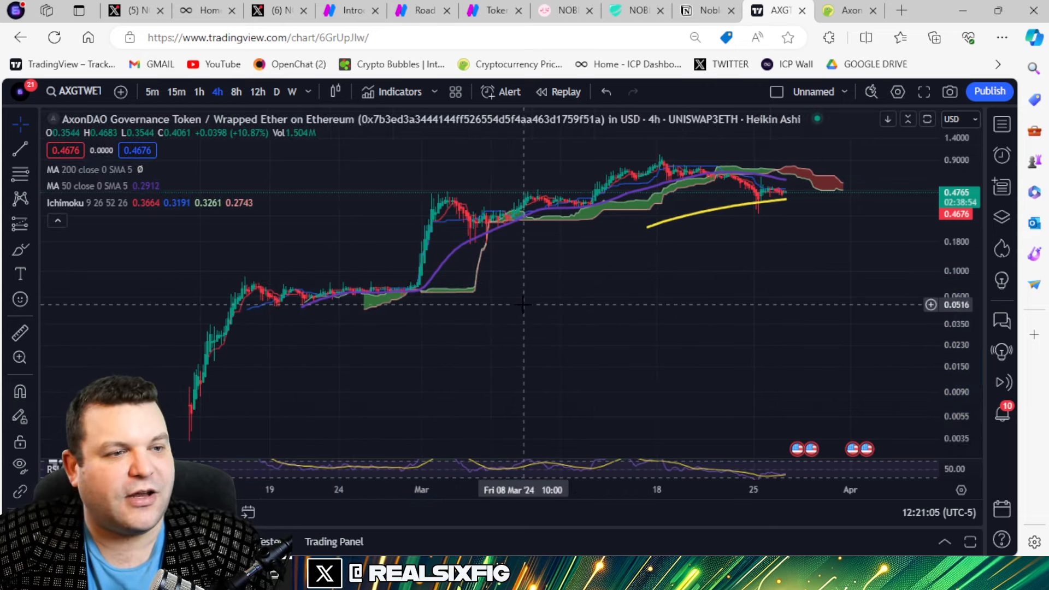
- Pass through the KYC and Road Map pages back to the NOBLEBLOCKS profile on X
click(702, 10)
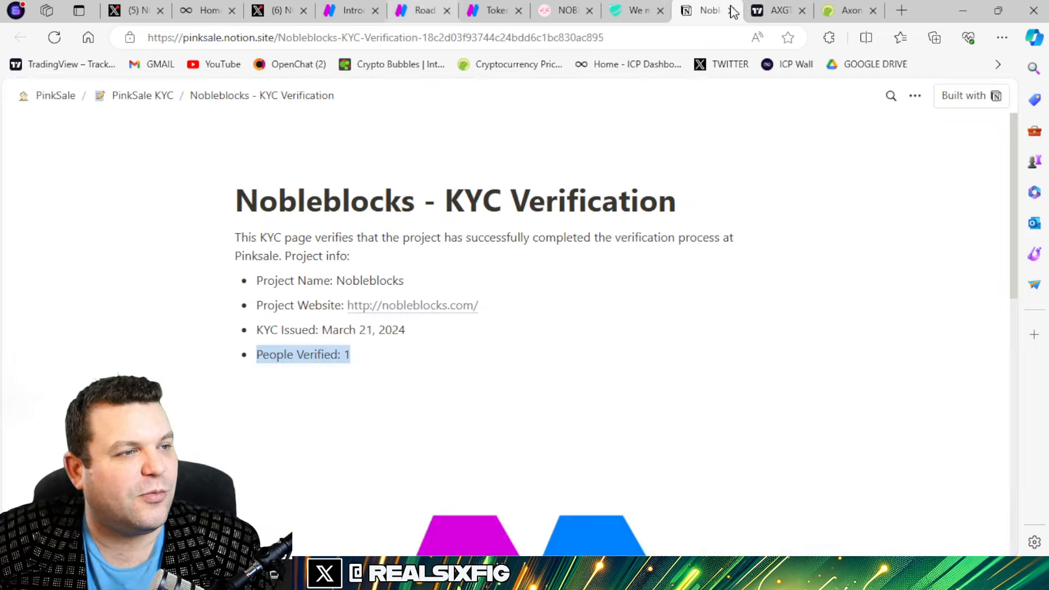
click(422, 10)
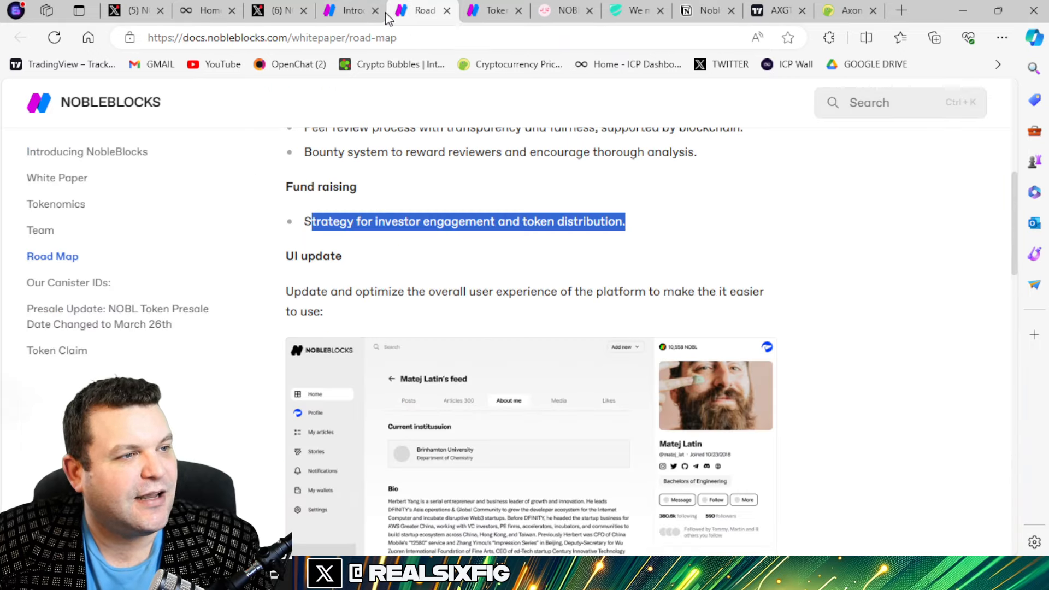
click(131, 11)
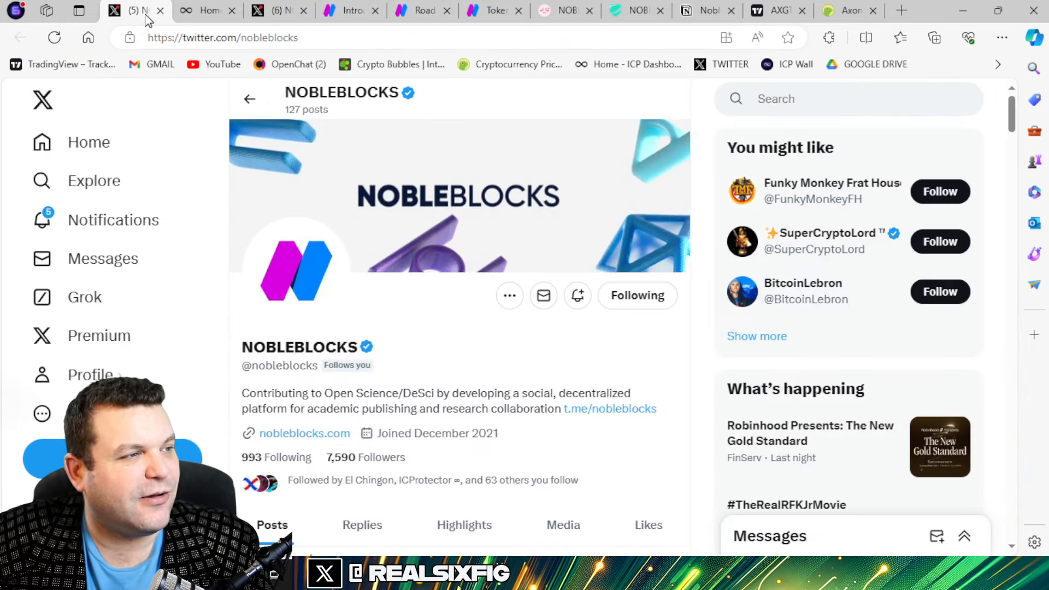